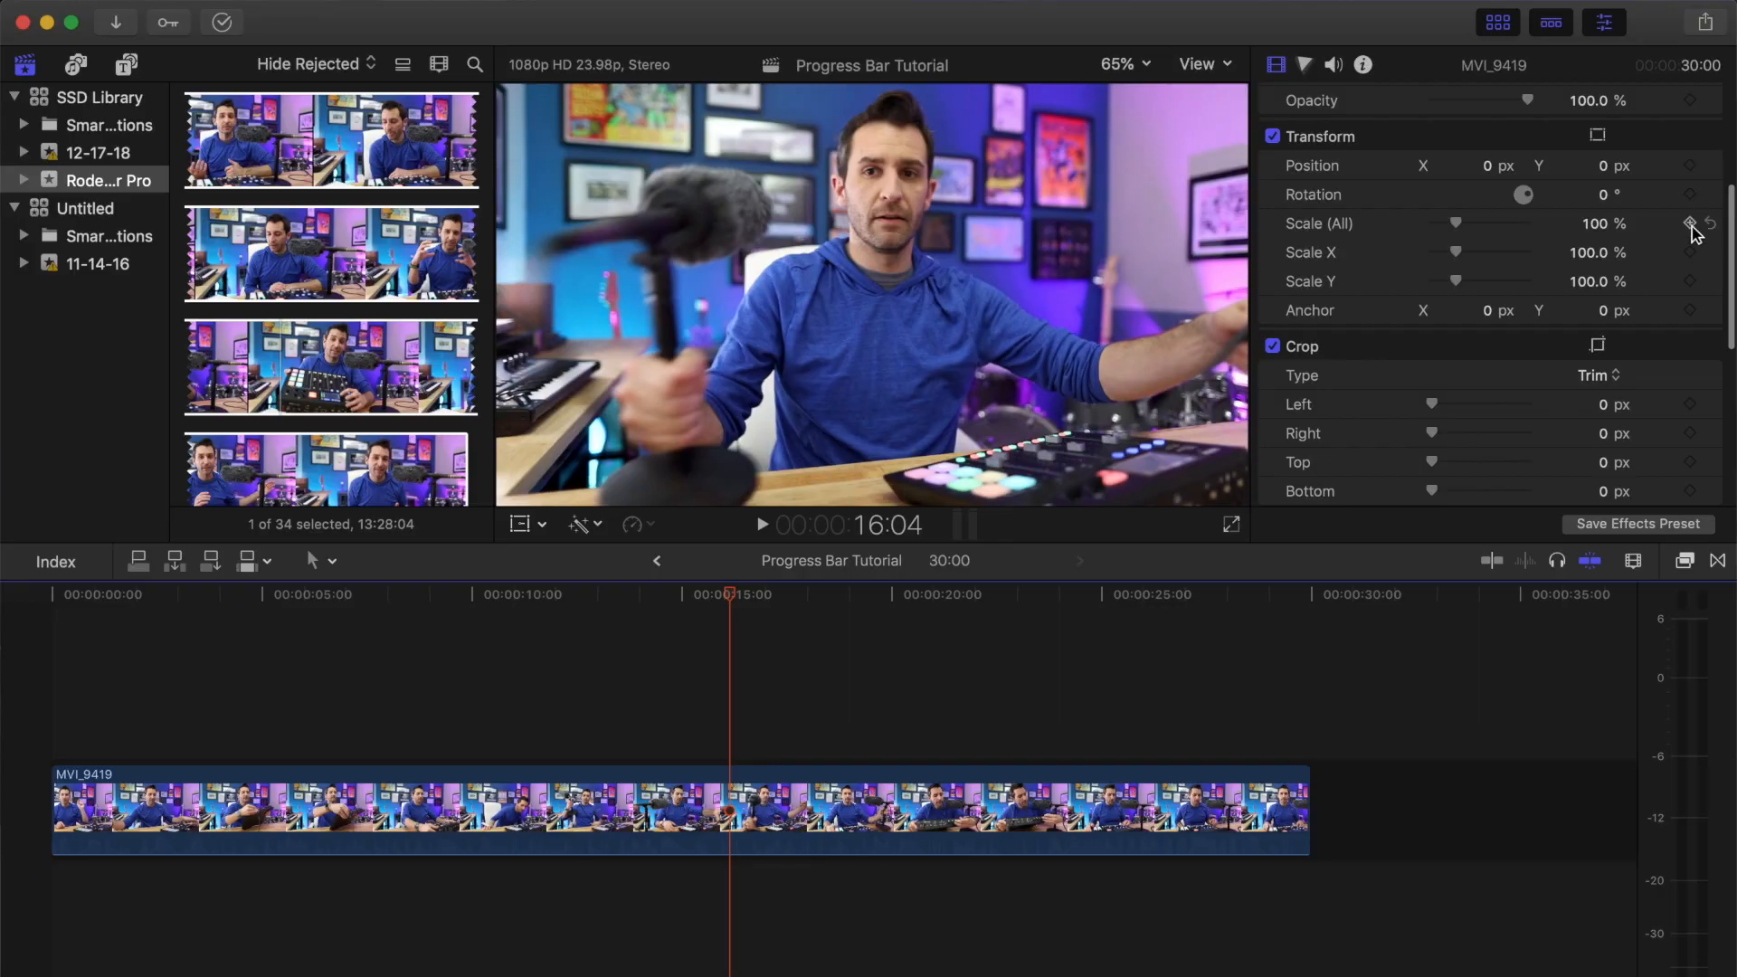
{"action": "mouse_move", "coordinate": [1692, 310]}
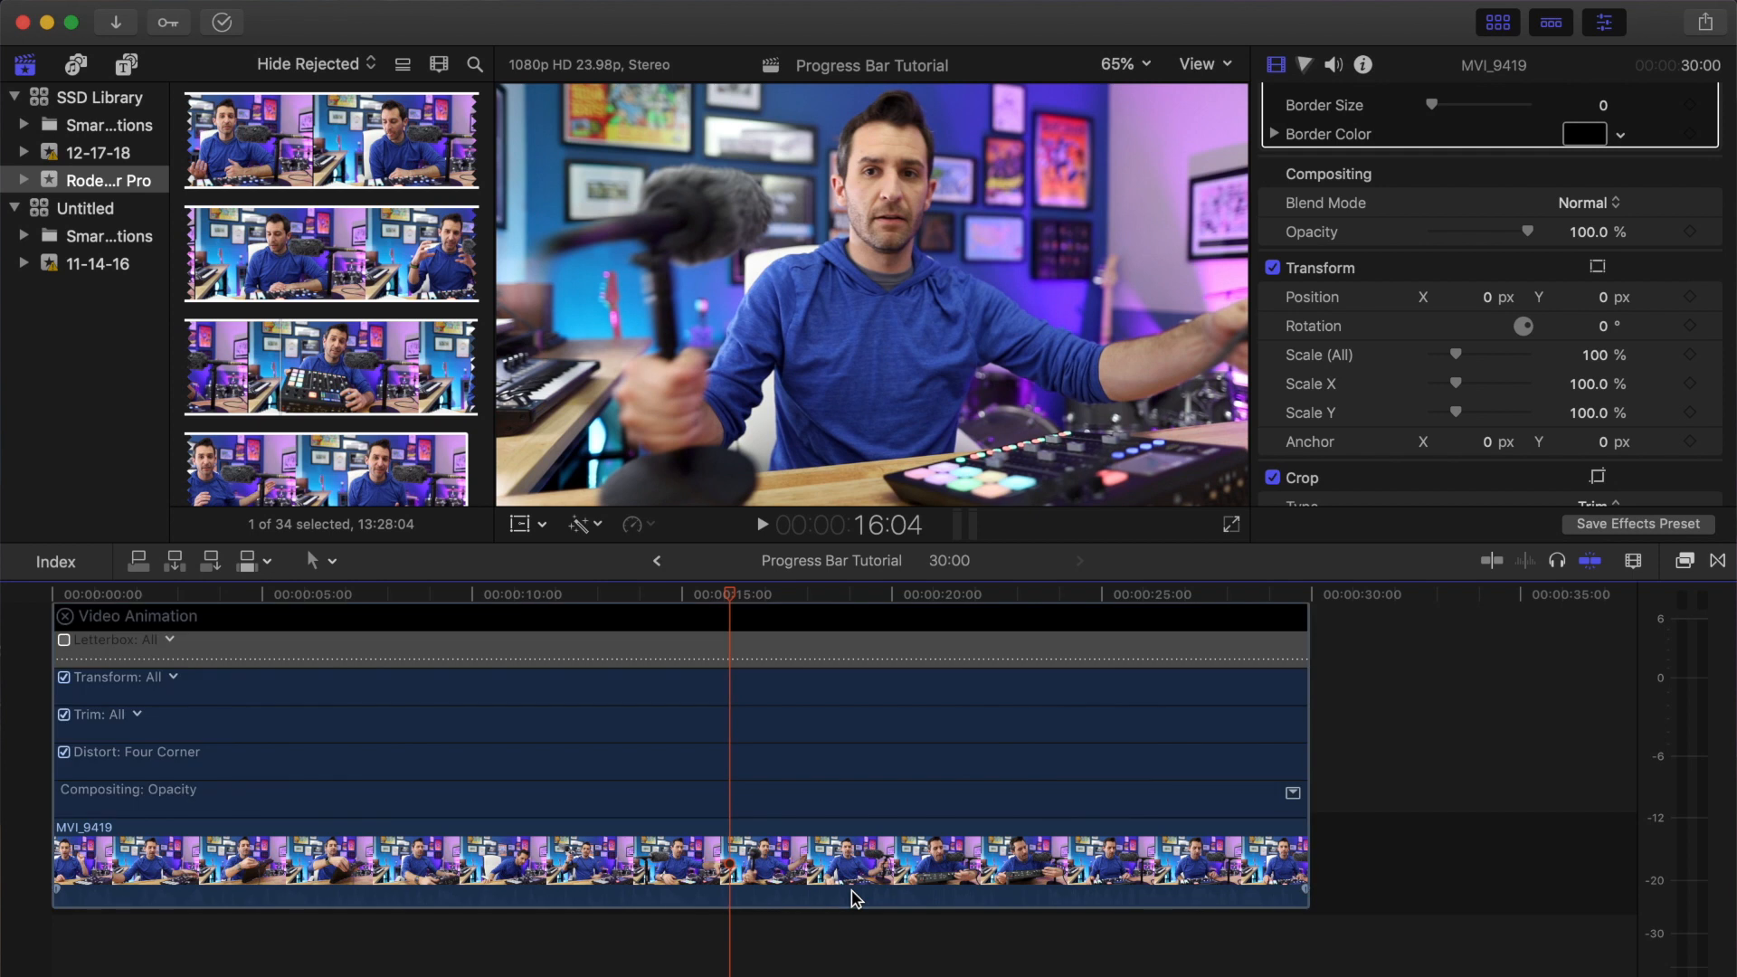
{"action": "mouse_move", "coordinate": [680, 651]}
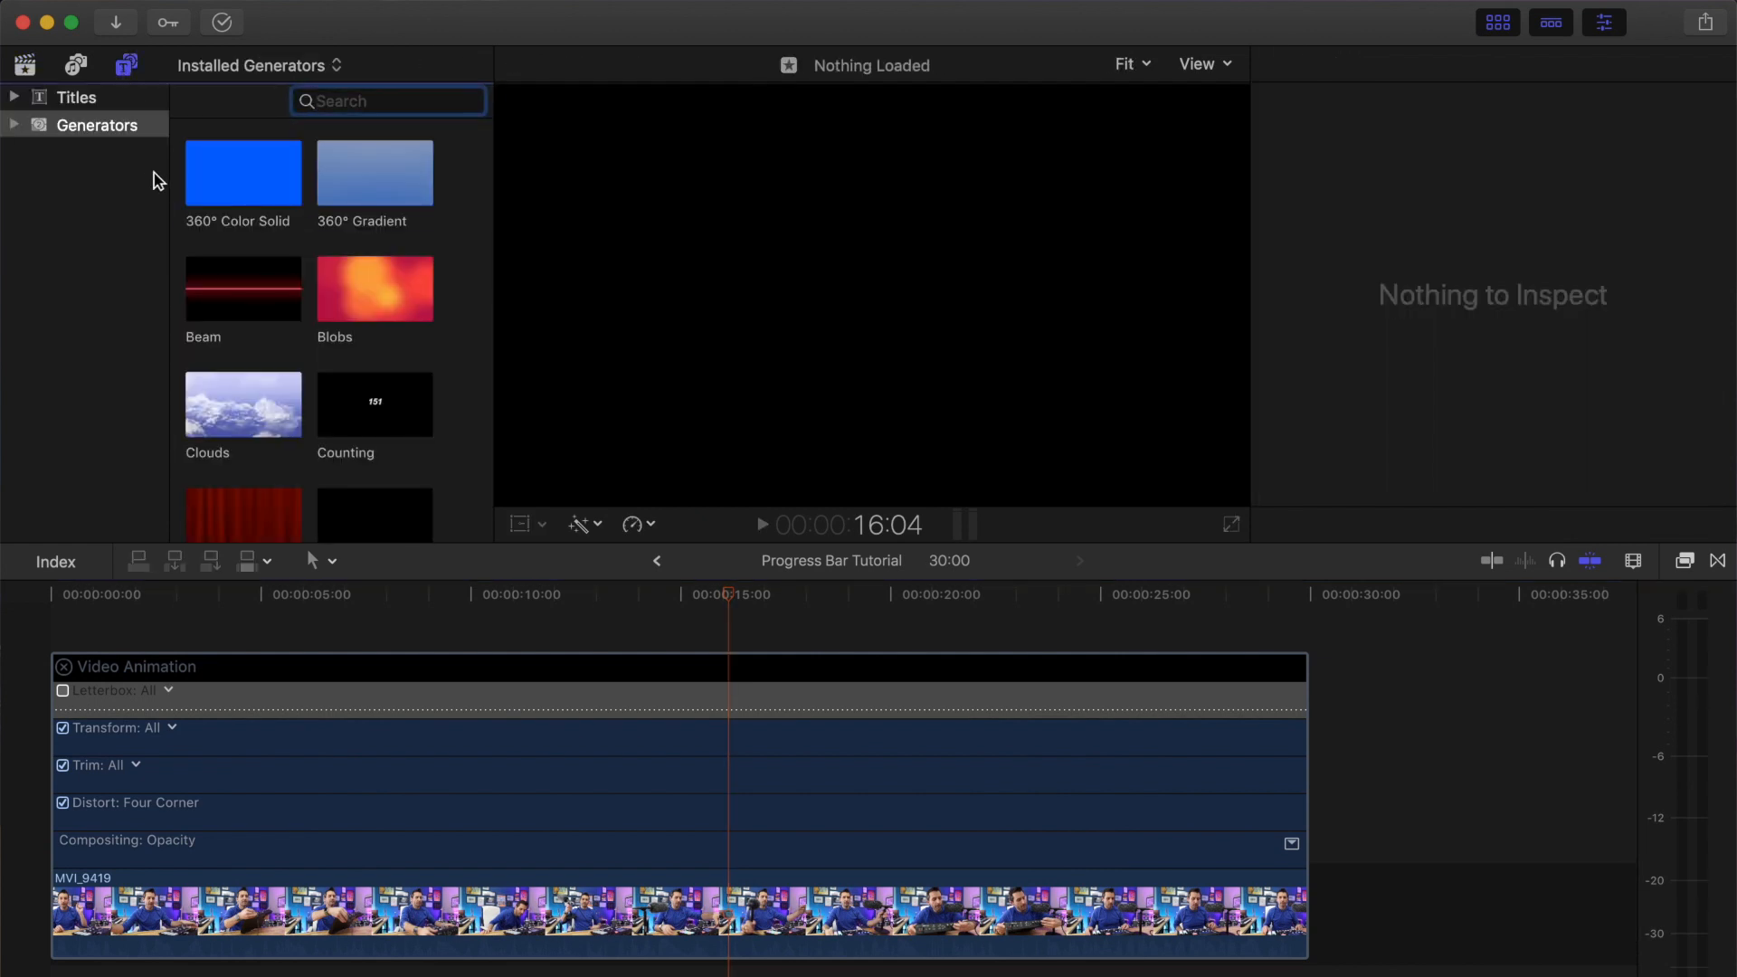
Step: Show the Custom generator's parameters in the Generator Inspector and open its colour picker
{"action": "scroll", "scroll_direction": "down", "scroll_amount": 3}
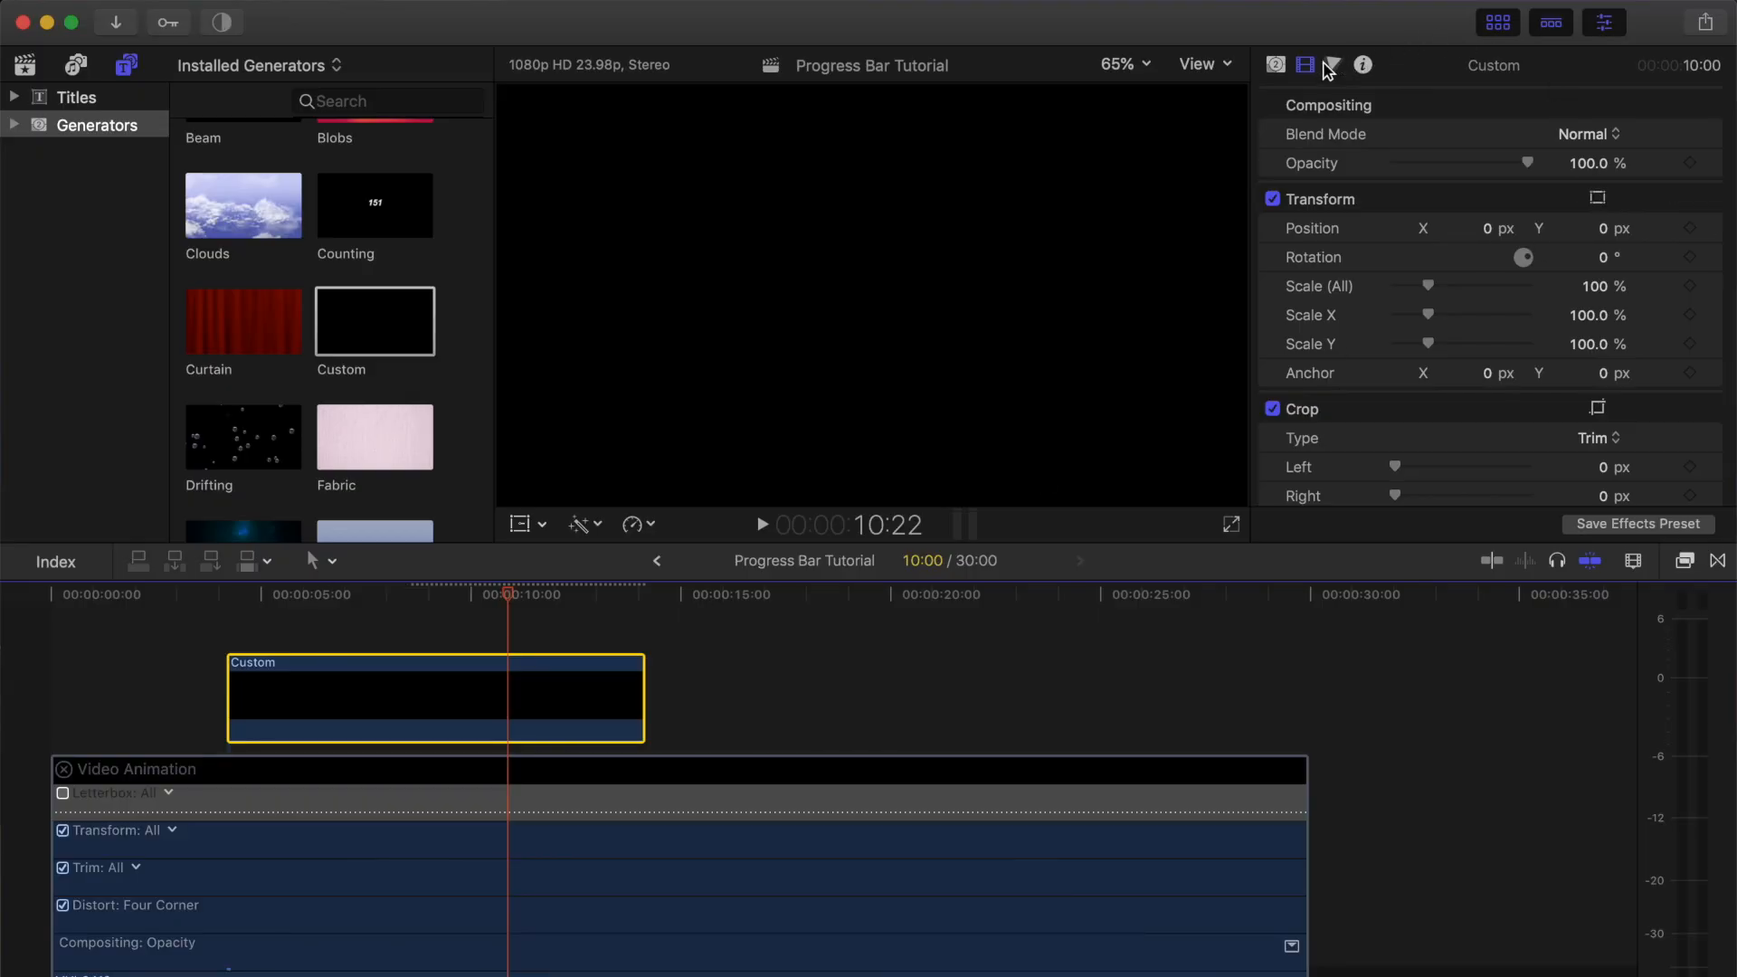
{"action": "left_click", "coordinate": [1275, 64]}
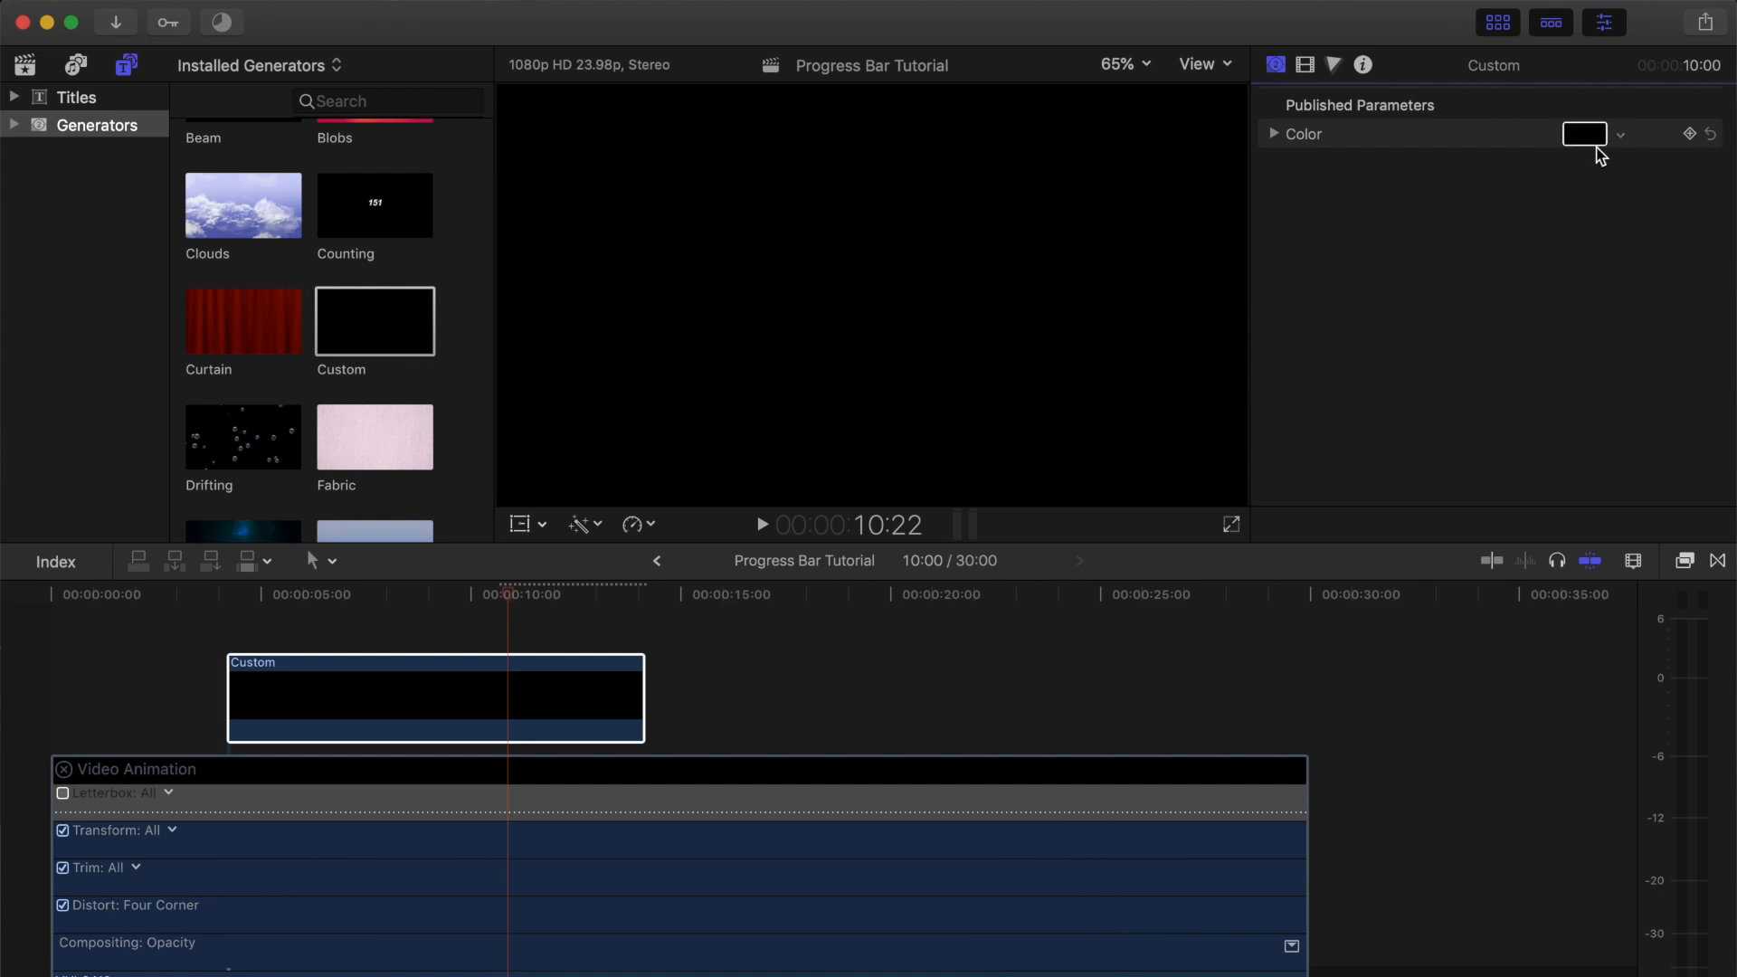
{"action": "left_click", "coordinate": [1584, 133]}
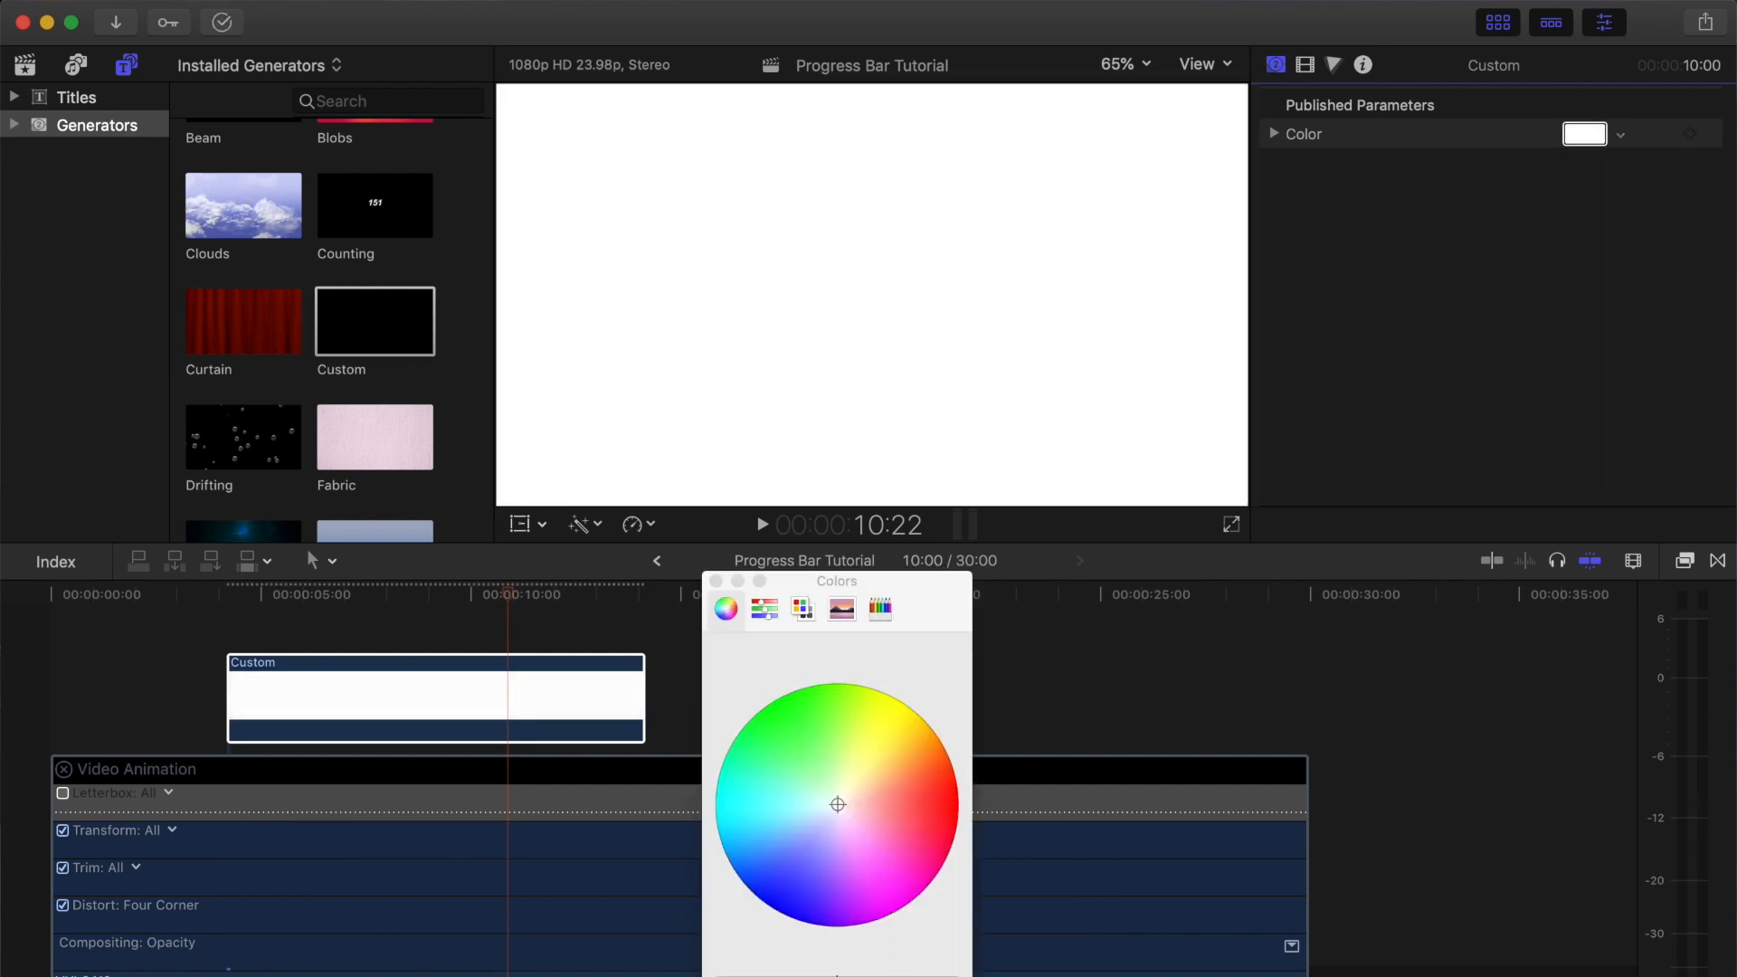
Step: Set the Custom generator colour to cyan and close the Colors window
{"action": "left_click", "coordinate": [721, 832]}
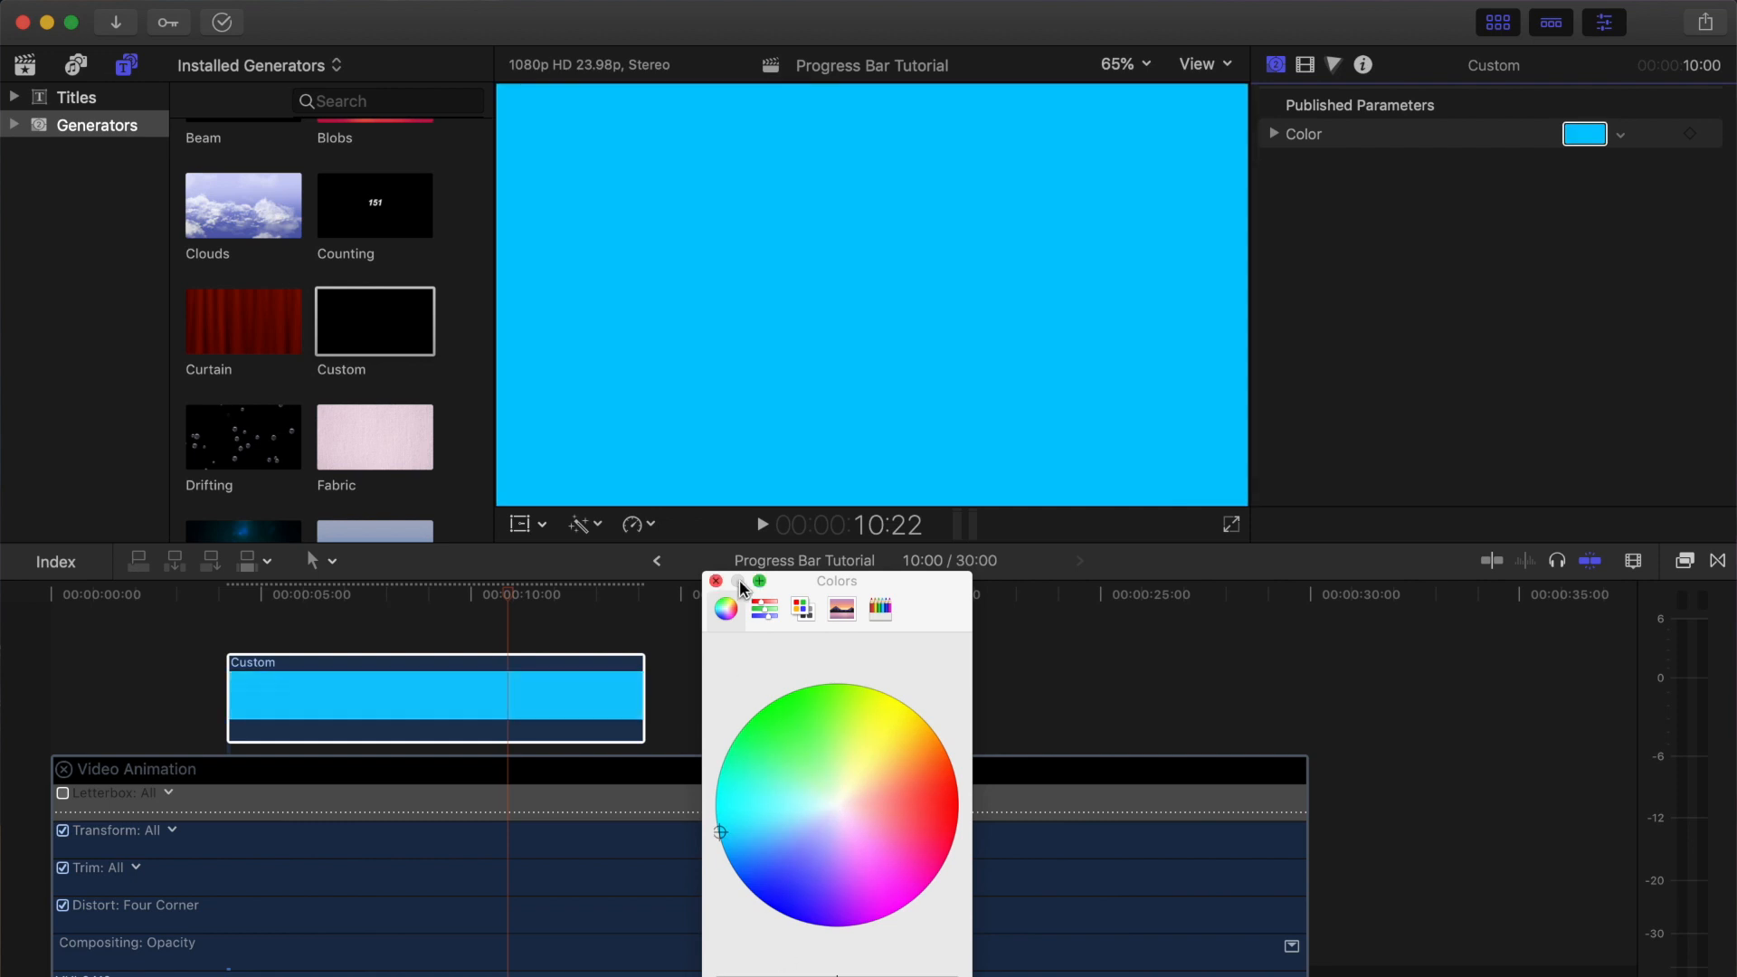
{"action": "left_click", "coordinate": [717, 582]}
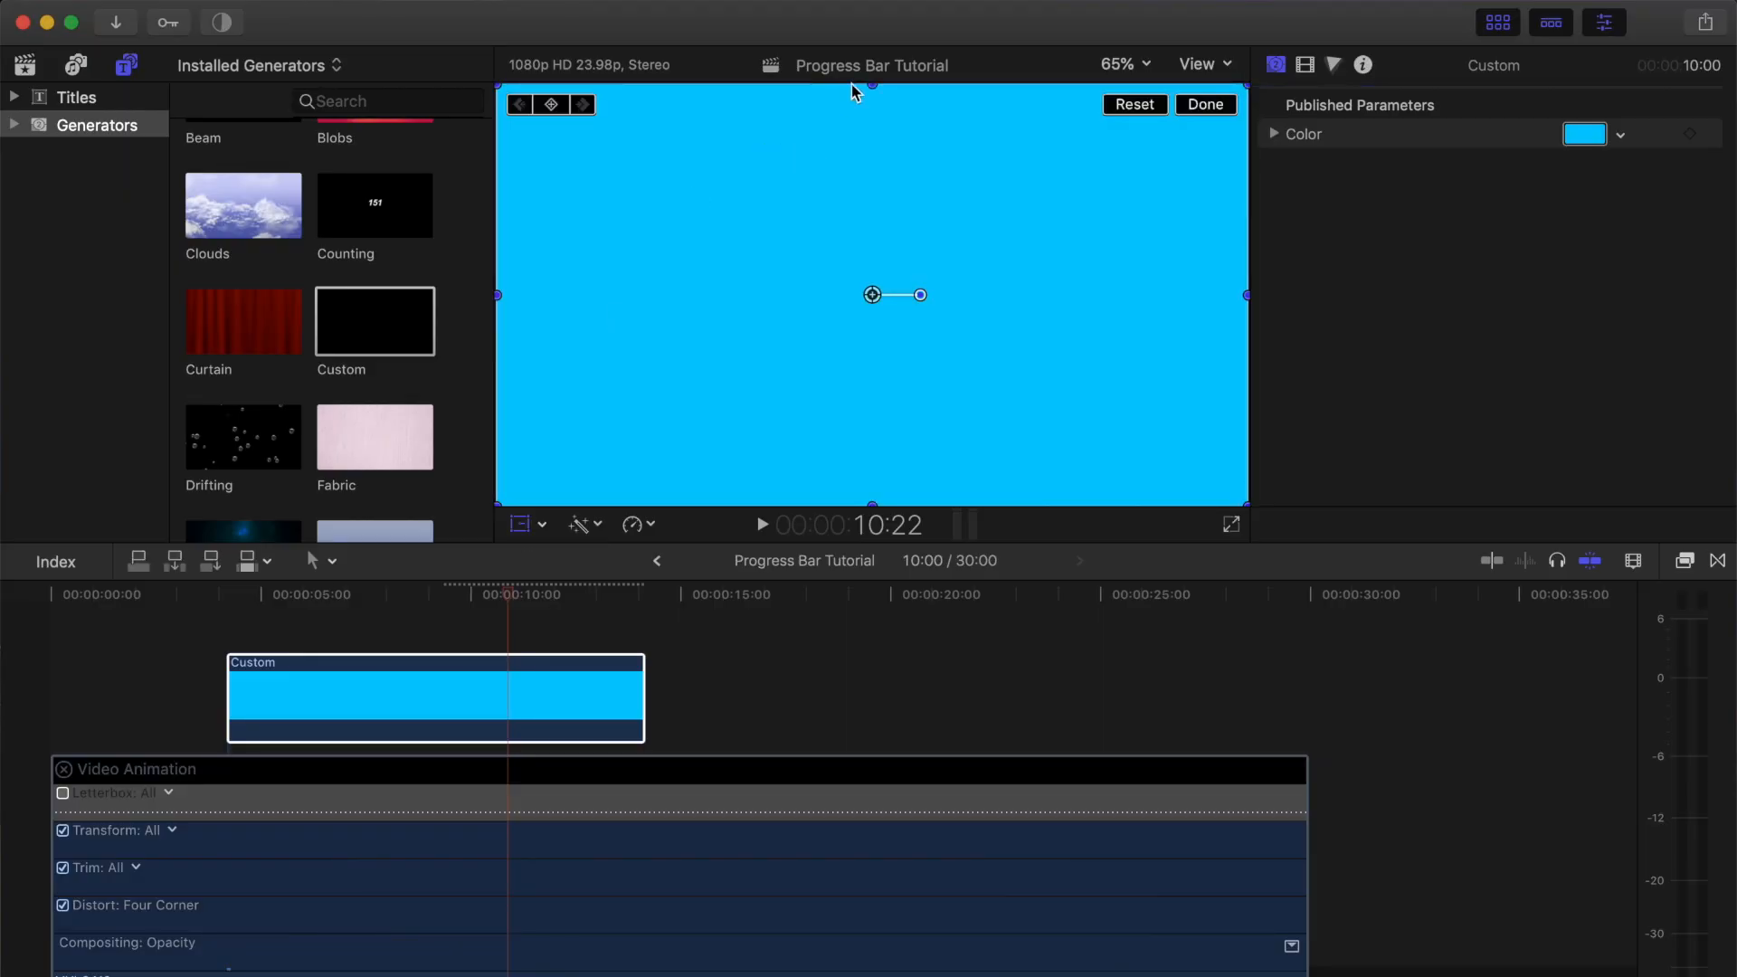
Step: Flatten the cyan generator into a thin horizontal strip and move it to the frame's bottom edge
{"action": "left_click_drag", "start_coordinate": [918, 295], "coordinate": [873, 295]}
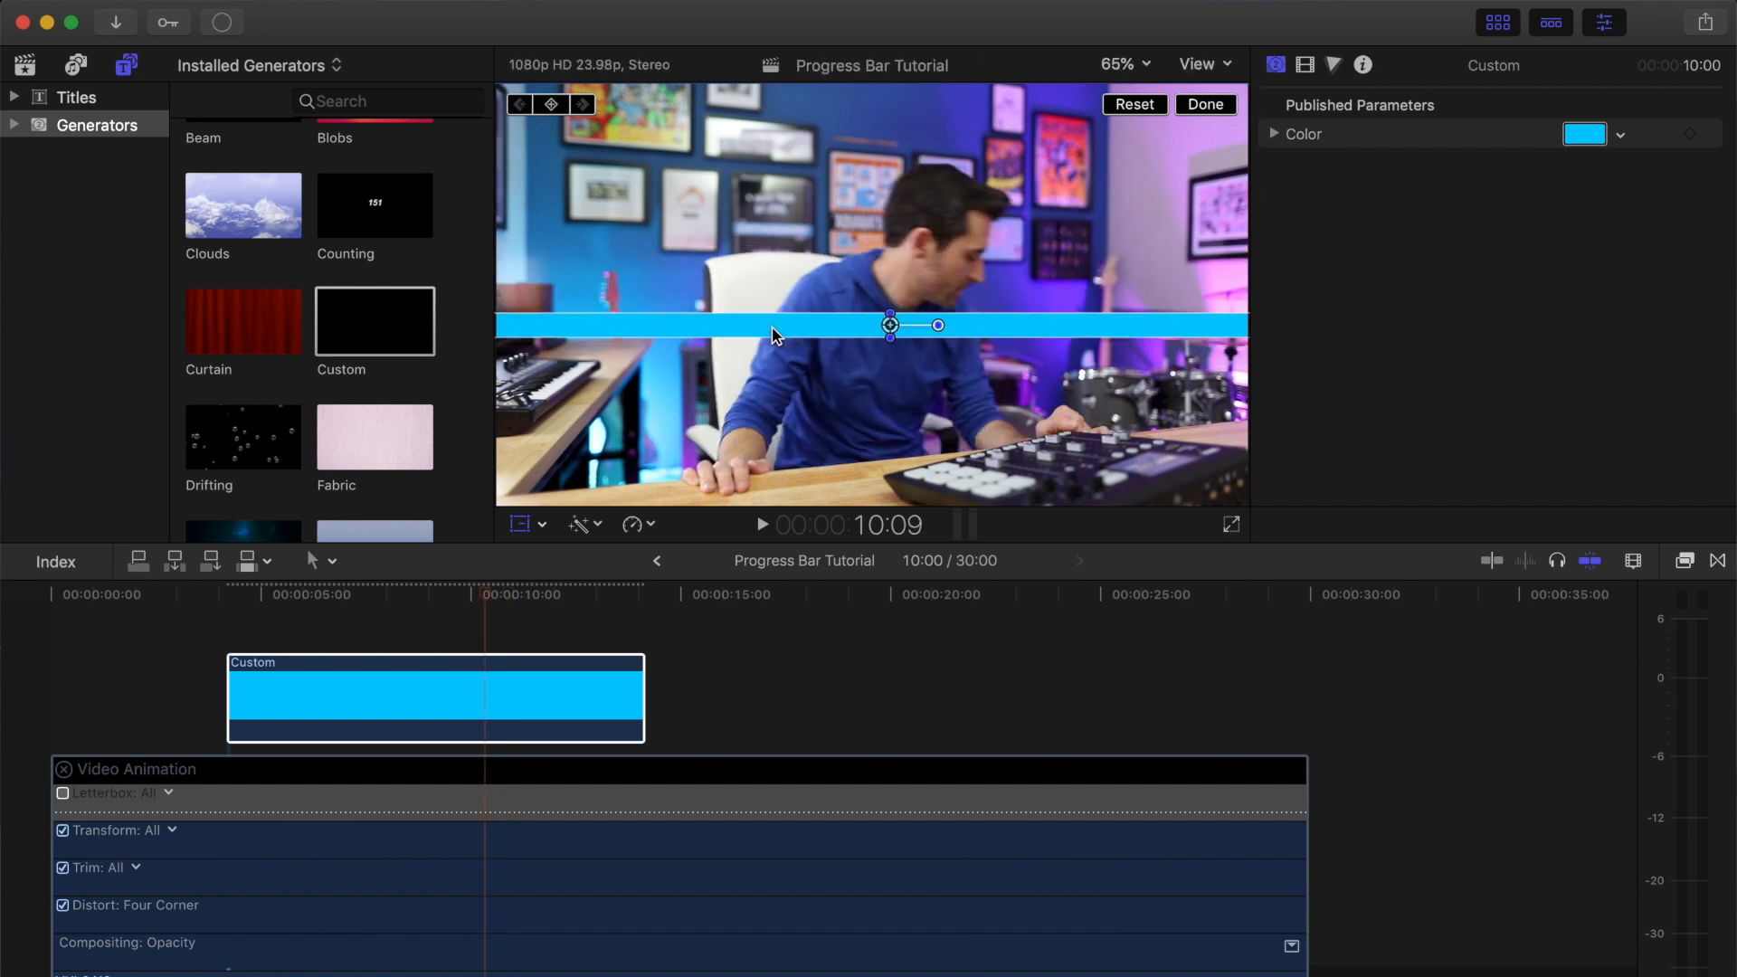
{"action": "left_click_drag", "start_coordinate": [888, 324], "coordinate": [885, 424]}
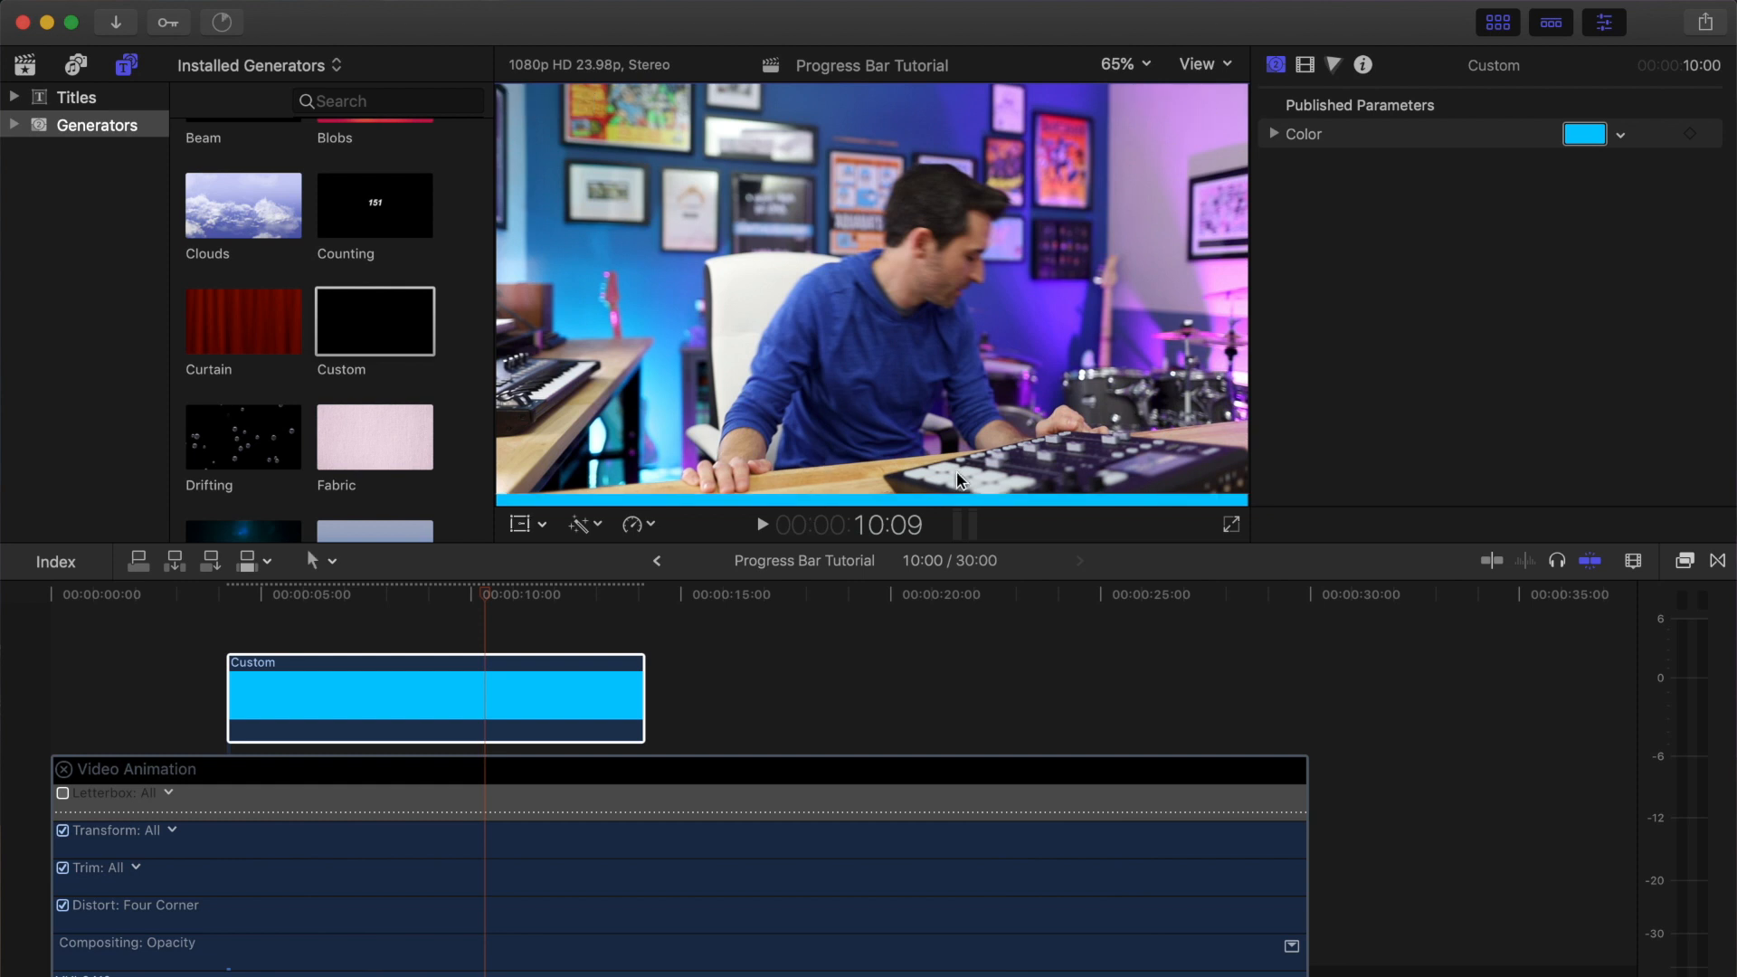
{"action": "mouse_move", "coordinate": [726, 622]}
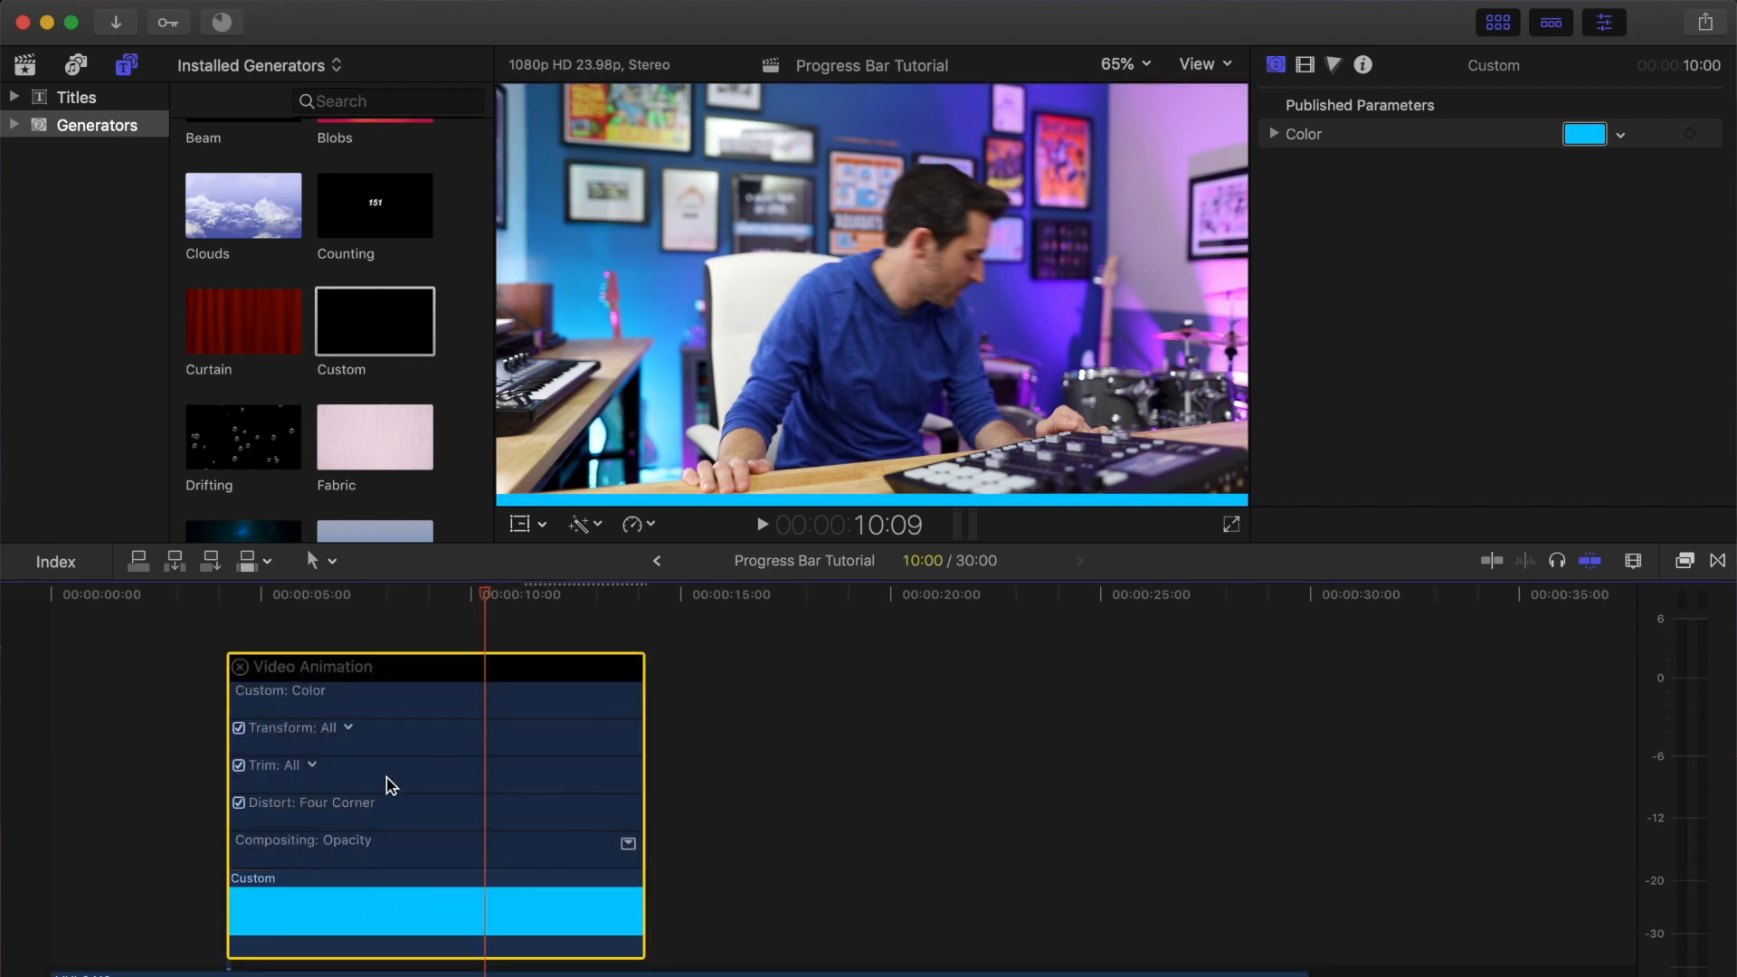
{"action": "mouse_move", "coordinate": [637, 905]}
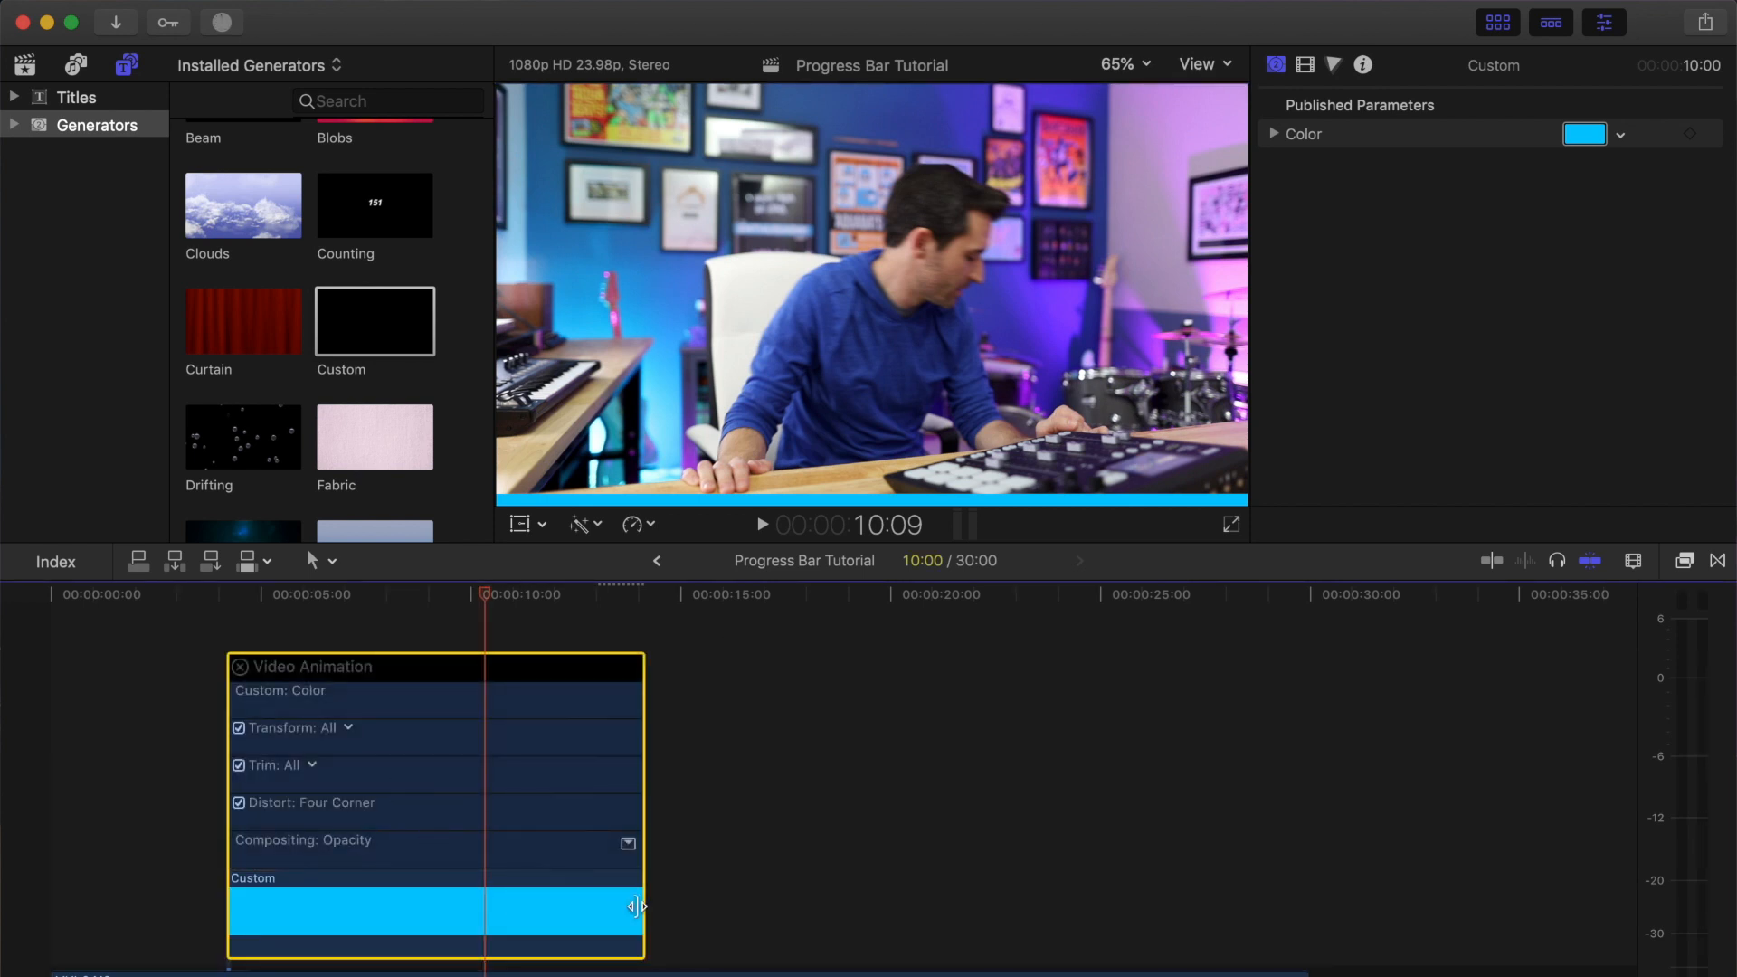
Step: Extend the Custom generator's end edge to match the 30-second MVI_9419 clip
{"action": "left_click_drag", "start_coordinate": [637, 907], "coordinate": [1305, 906]}
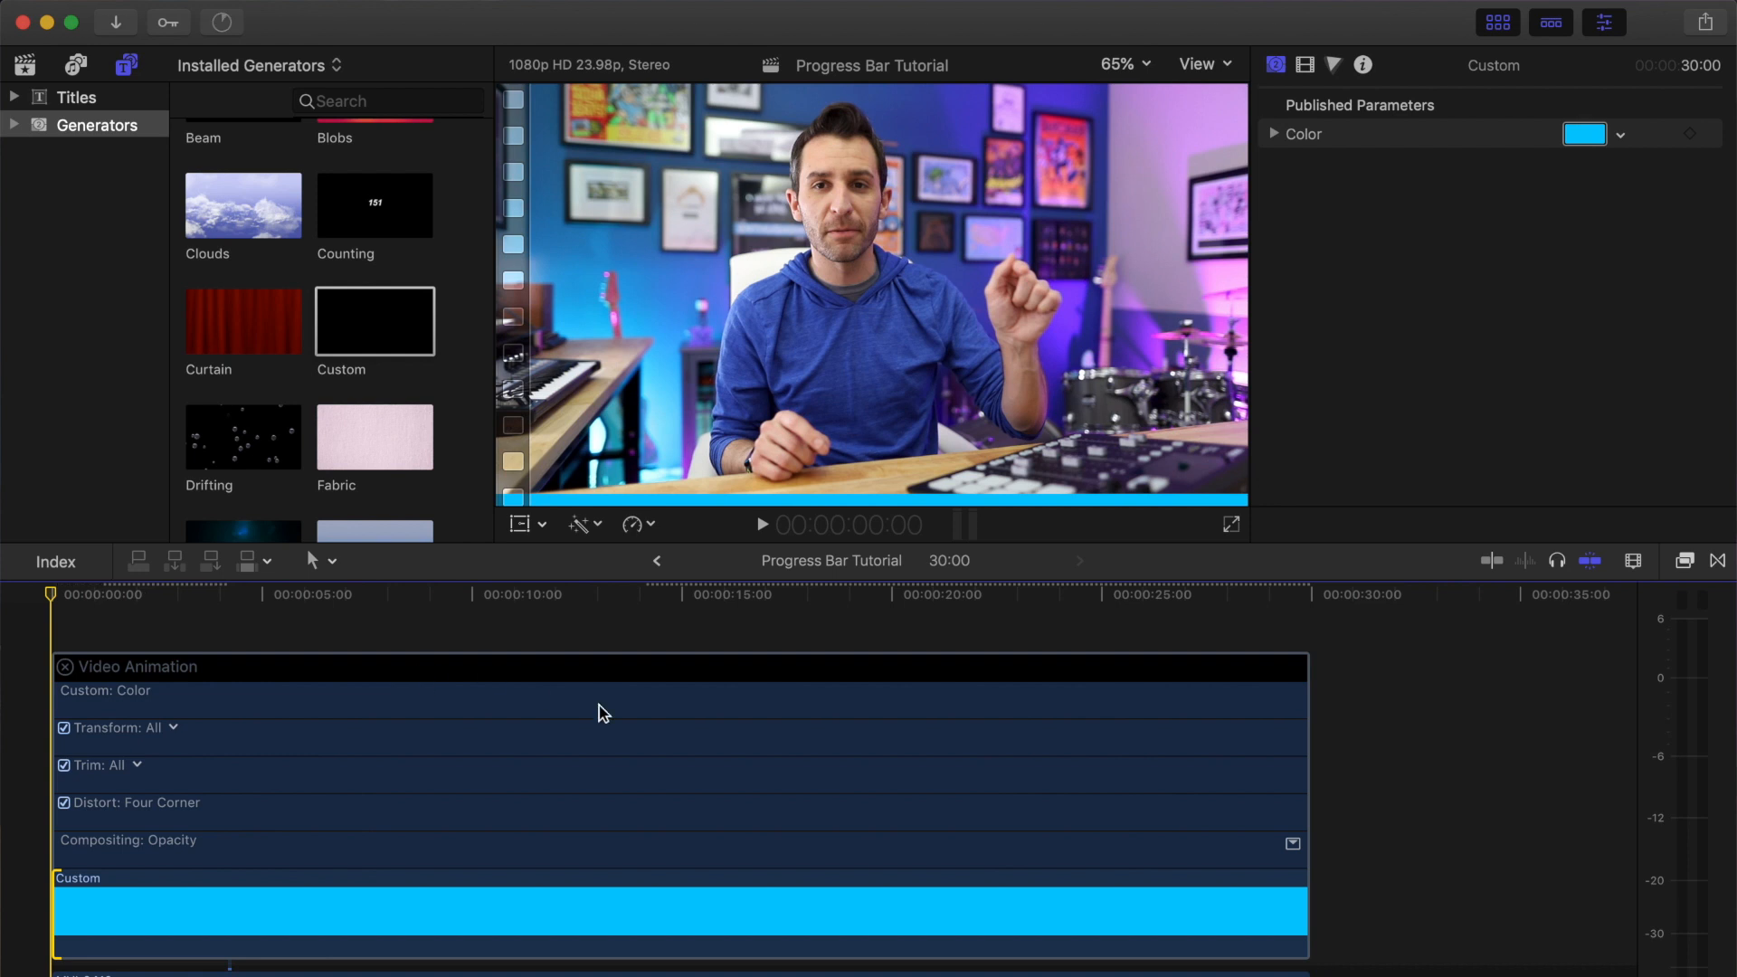
Step: Adjust the bar's Position X in the Video Inspector and add a position keyframe near the clip's end
{"action": "left_click", "coordinate": [1304, 65]}
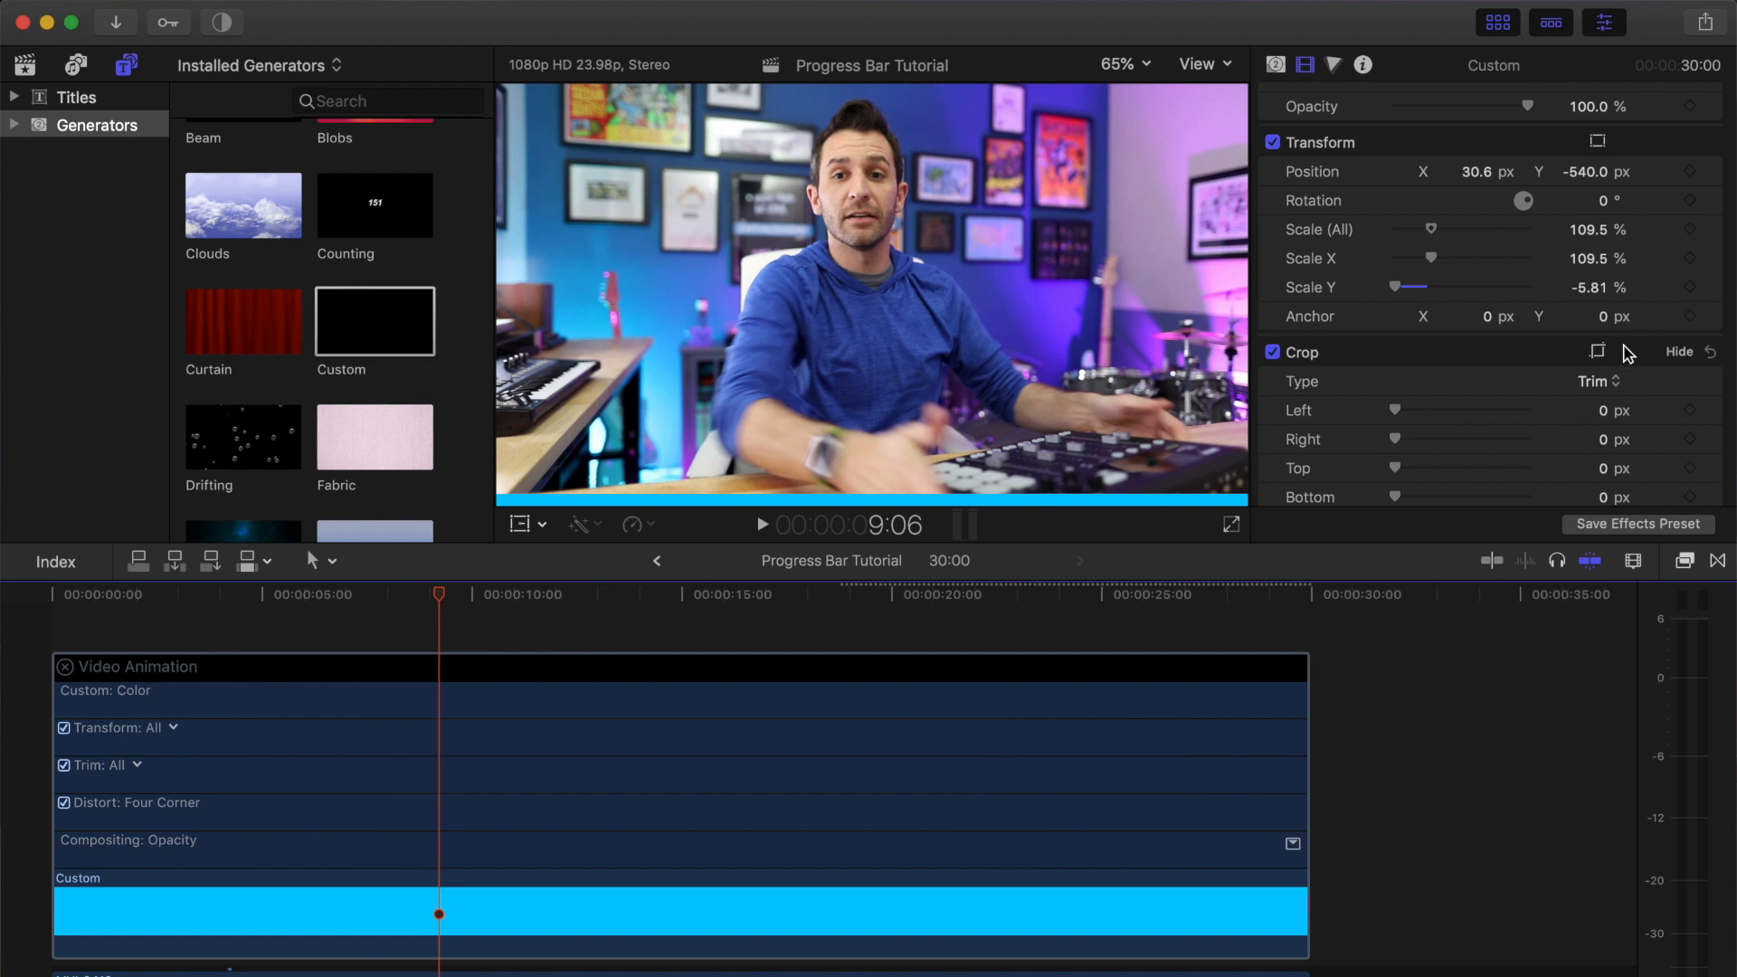
{"action": "left_click", "coordinate": [1051, 596]}
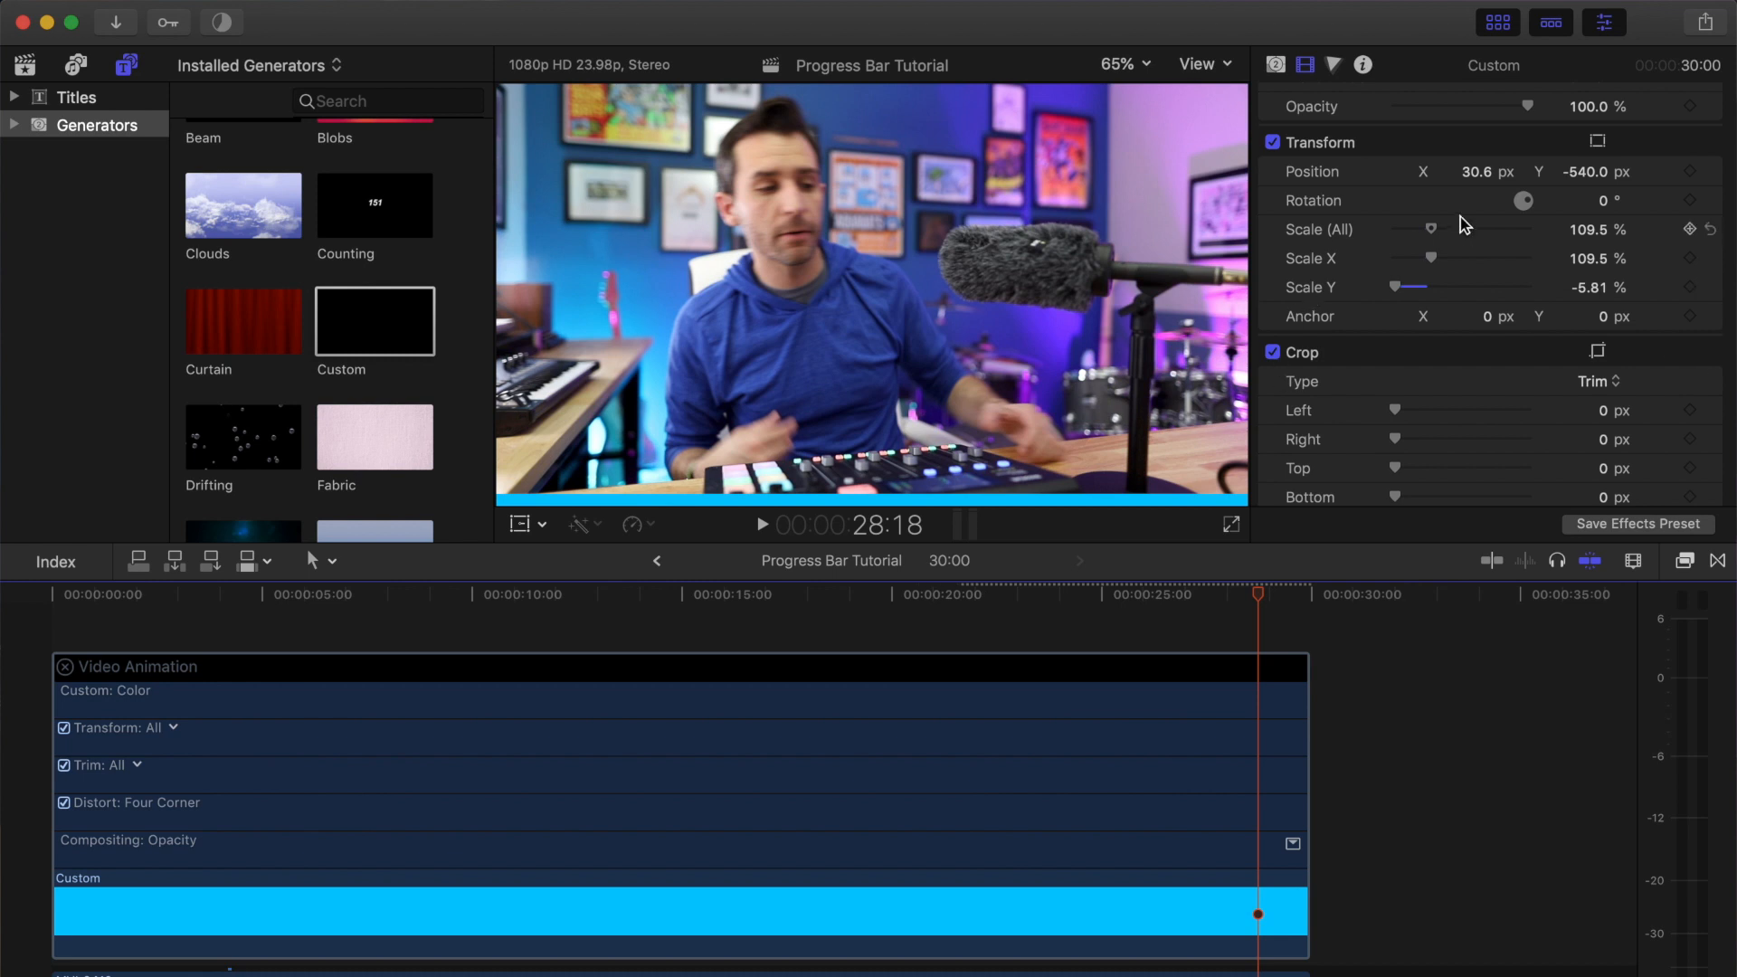
{"action": "mouse_move", "coordinate": [1576, 213]}
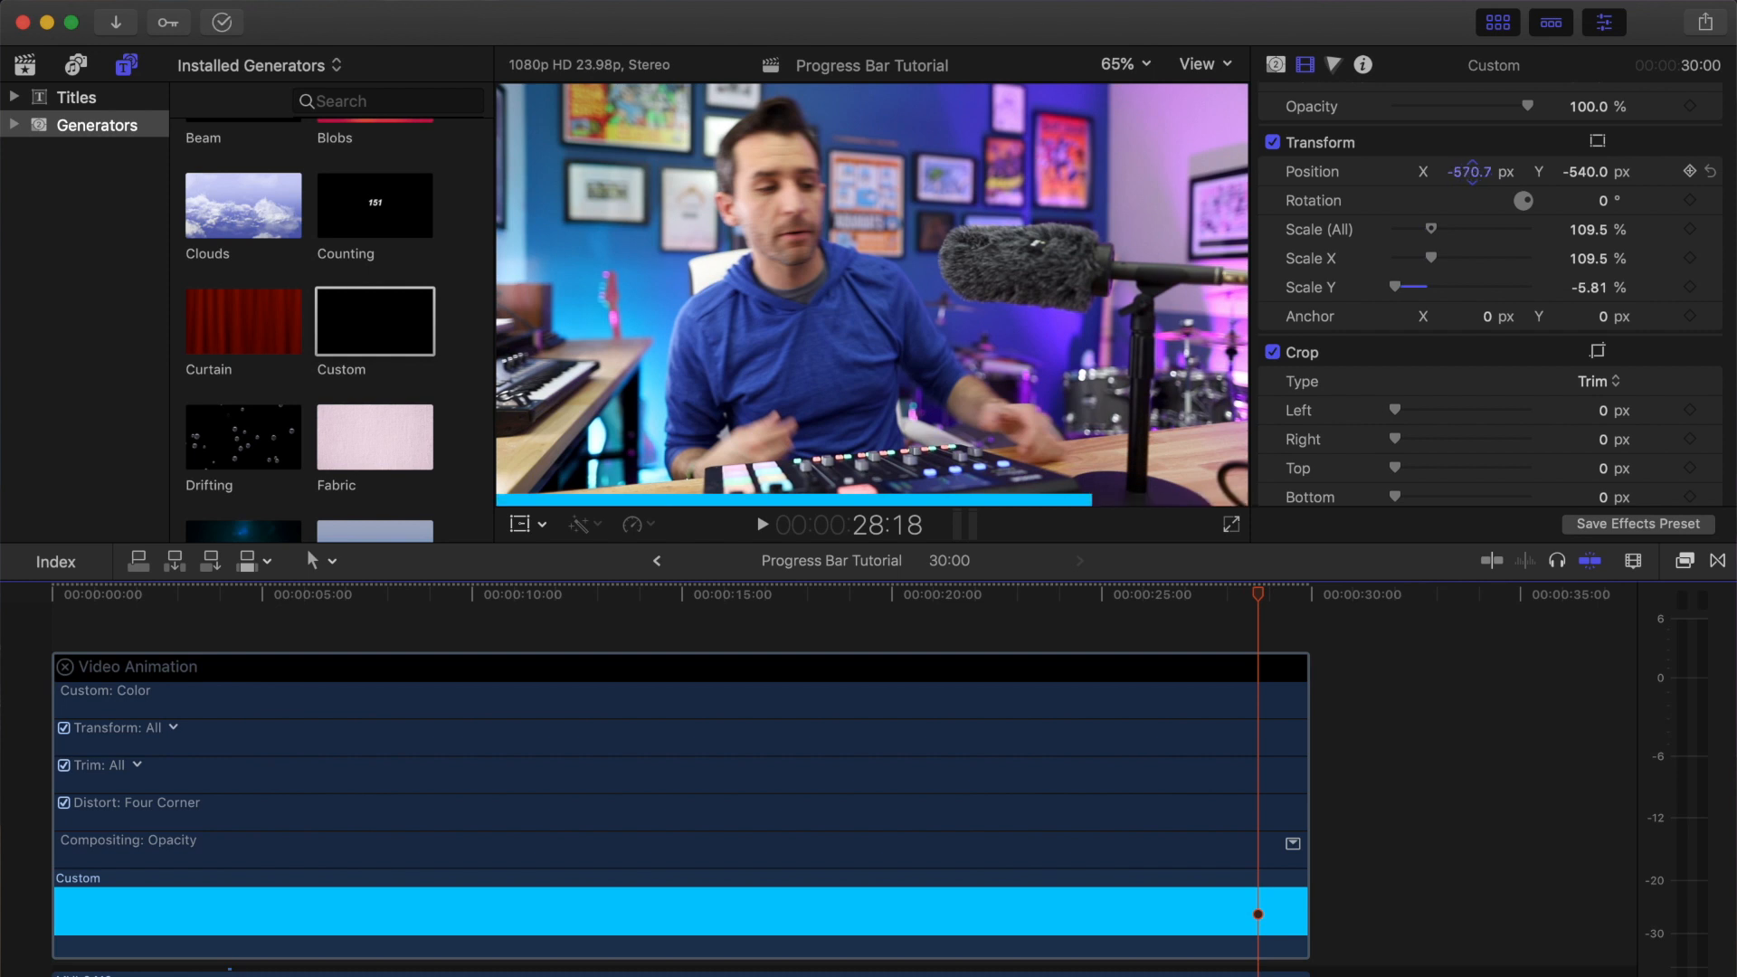
{"action": "left_click_drag", "start_coordinate": [1468, 171], "coordinate": [1430, 171]}
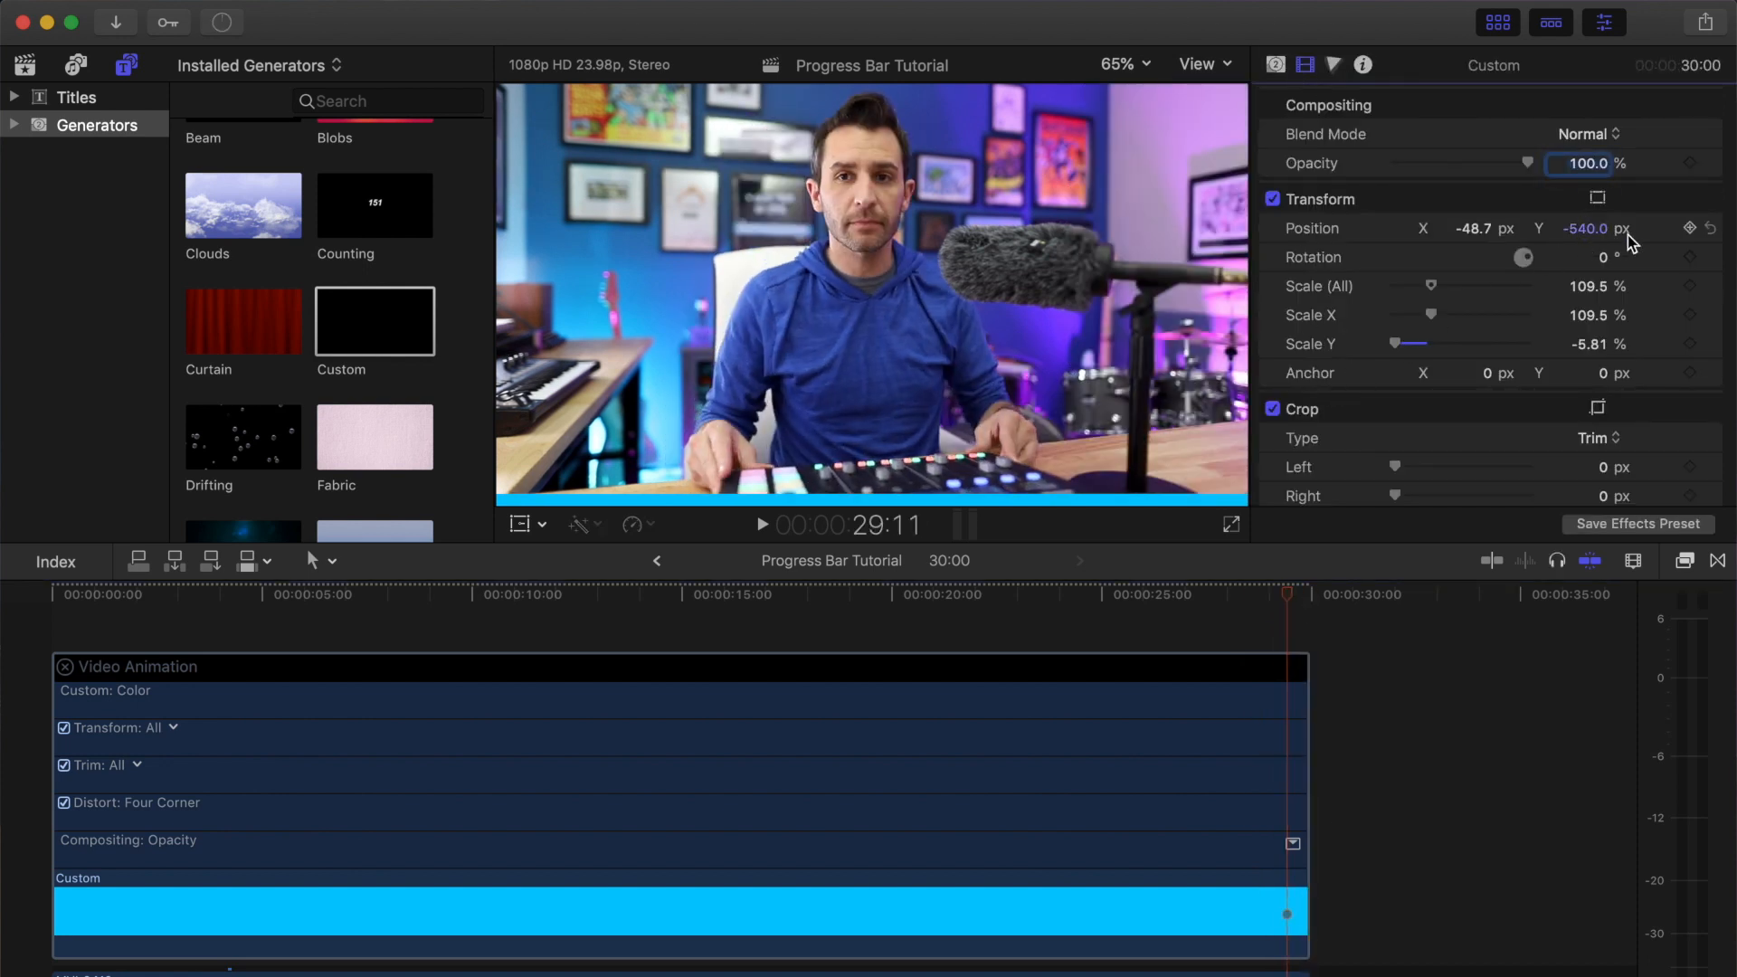
{"action": "left_click", "coordinate": [1689, 228]}
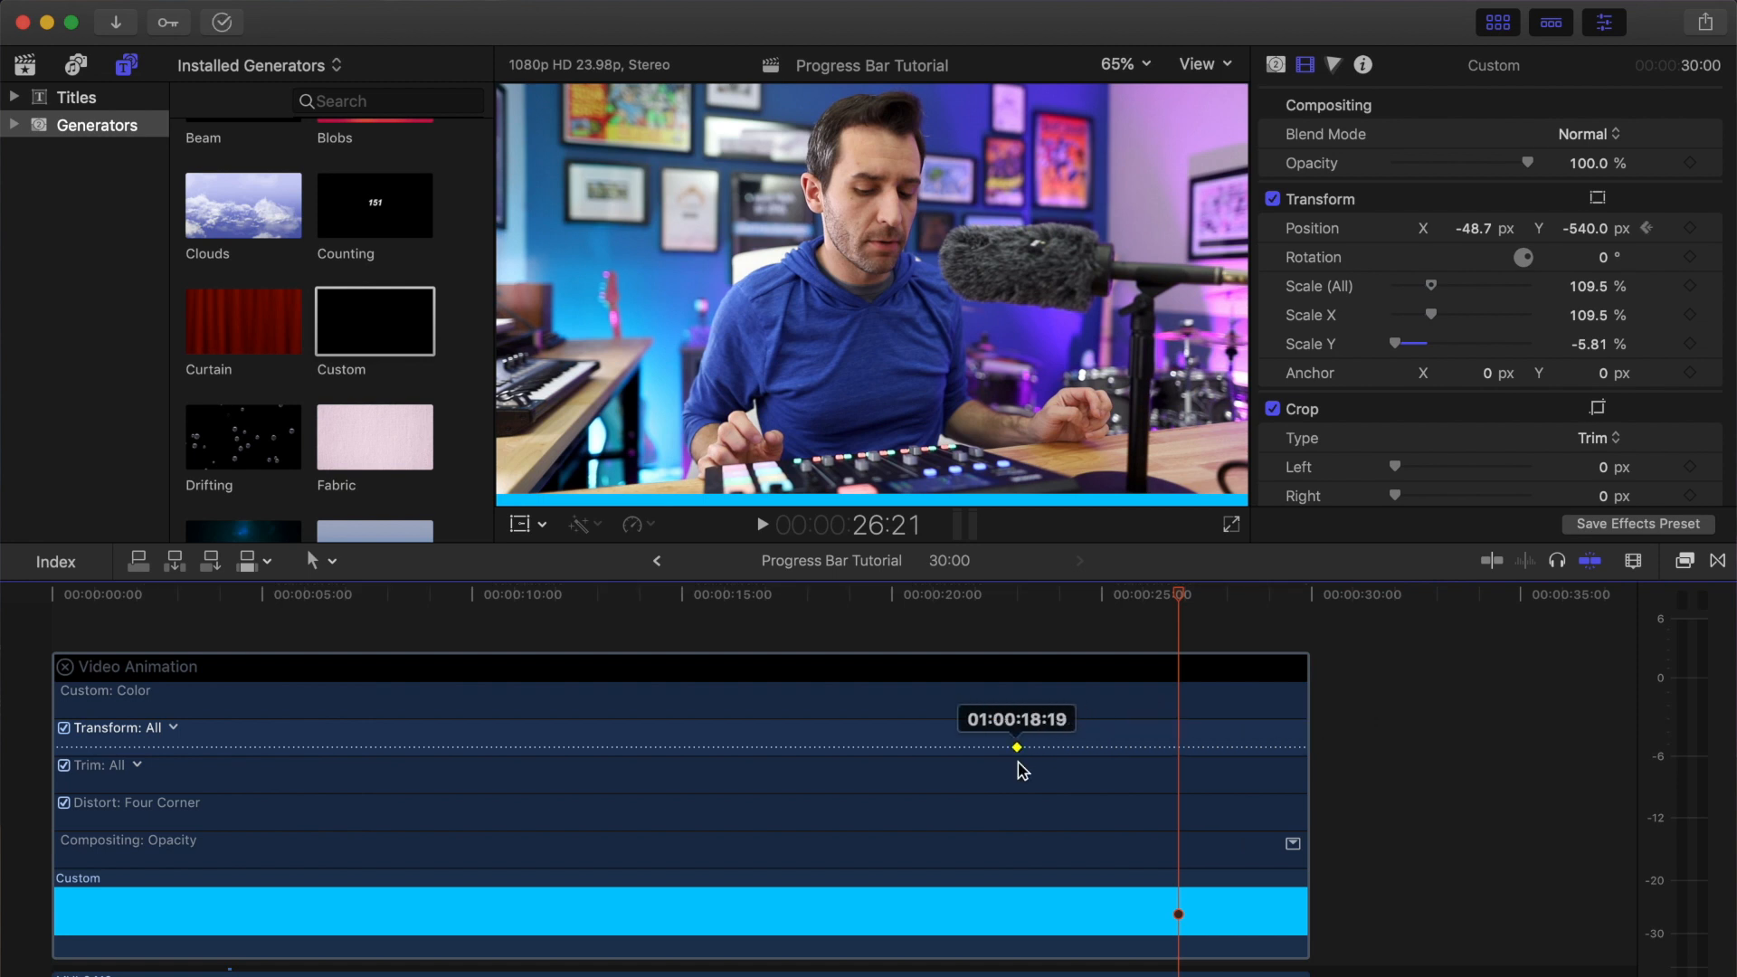
Step: Move the position keyframe to about 18 seconds and set Position X to -1866.5
{"action": "left_click_drag", "start_coordinate": [1017, 746], "coordinate": [1055, 746]}
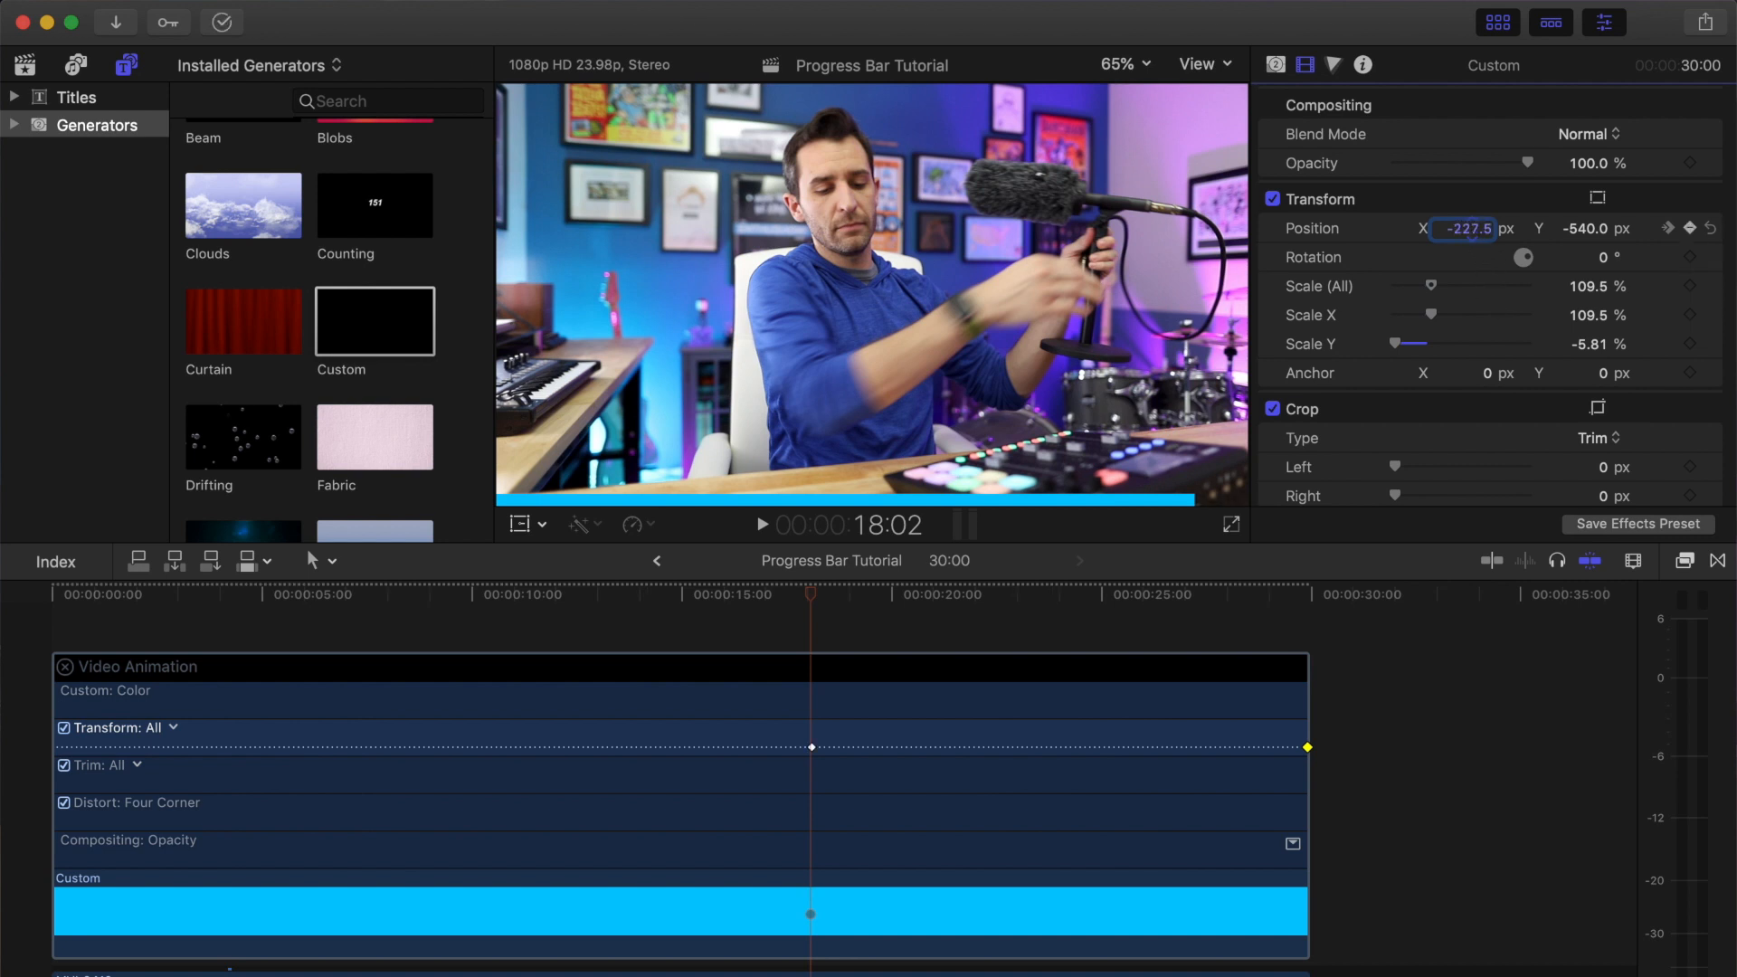
{"action": "type", "text": "-415.5"}
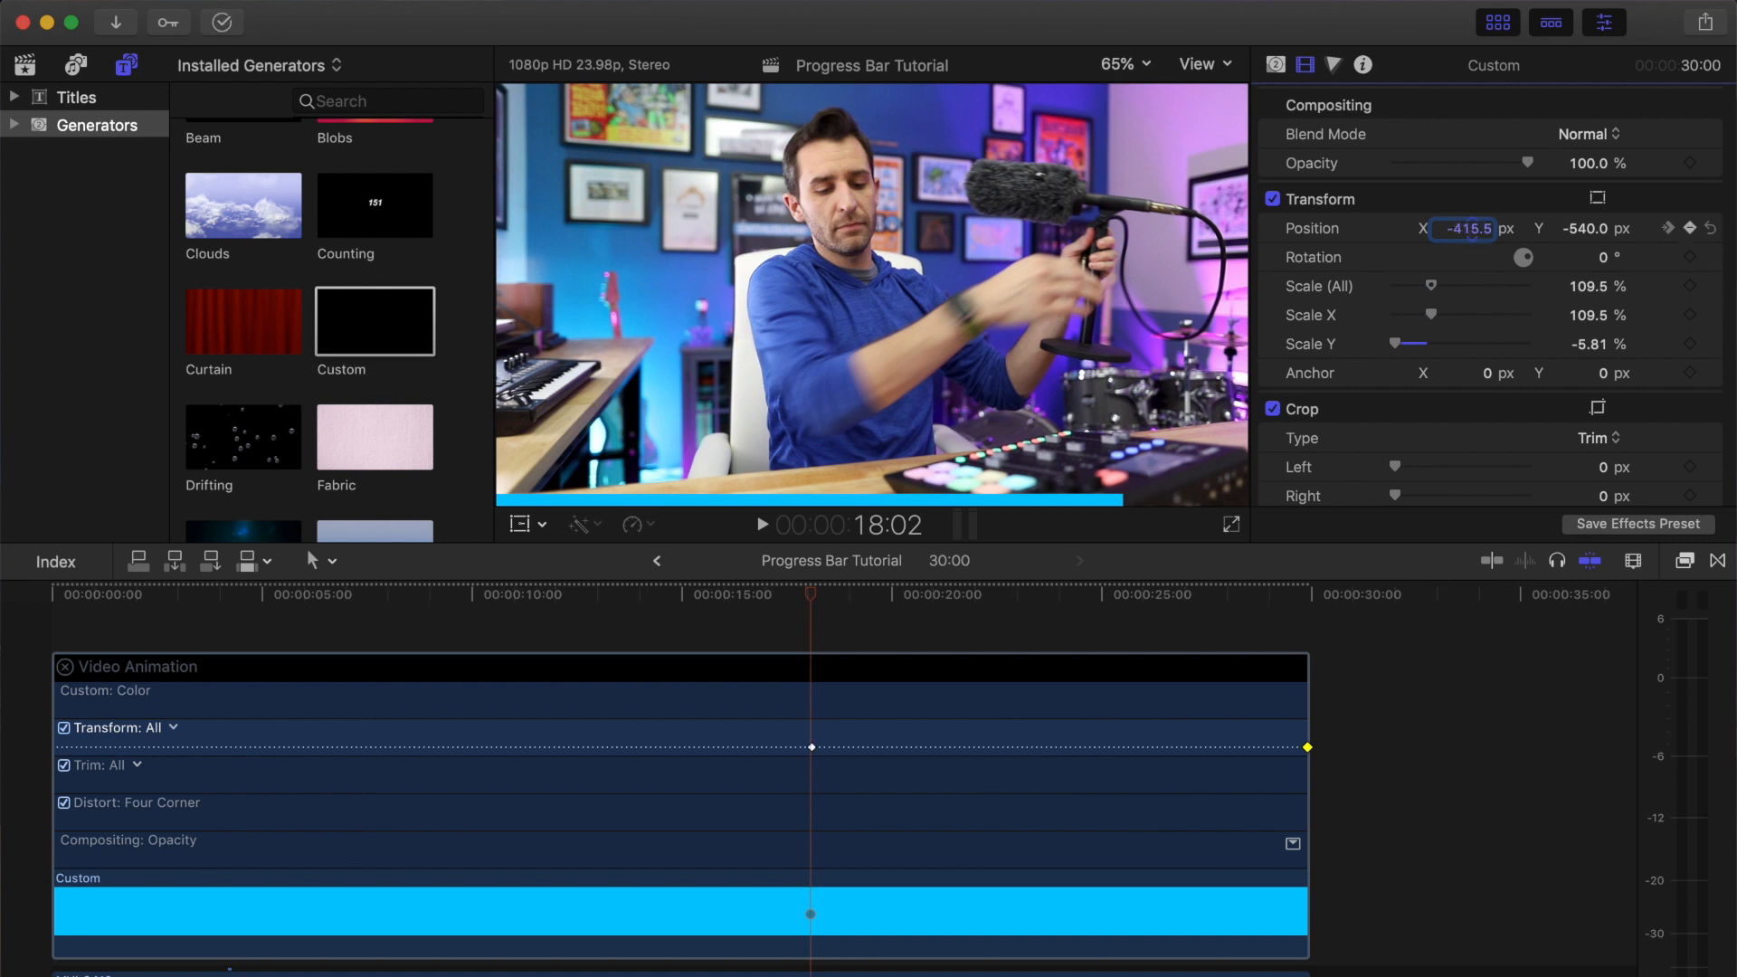
{"action": "type", "text": "-854.5"}
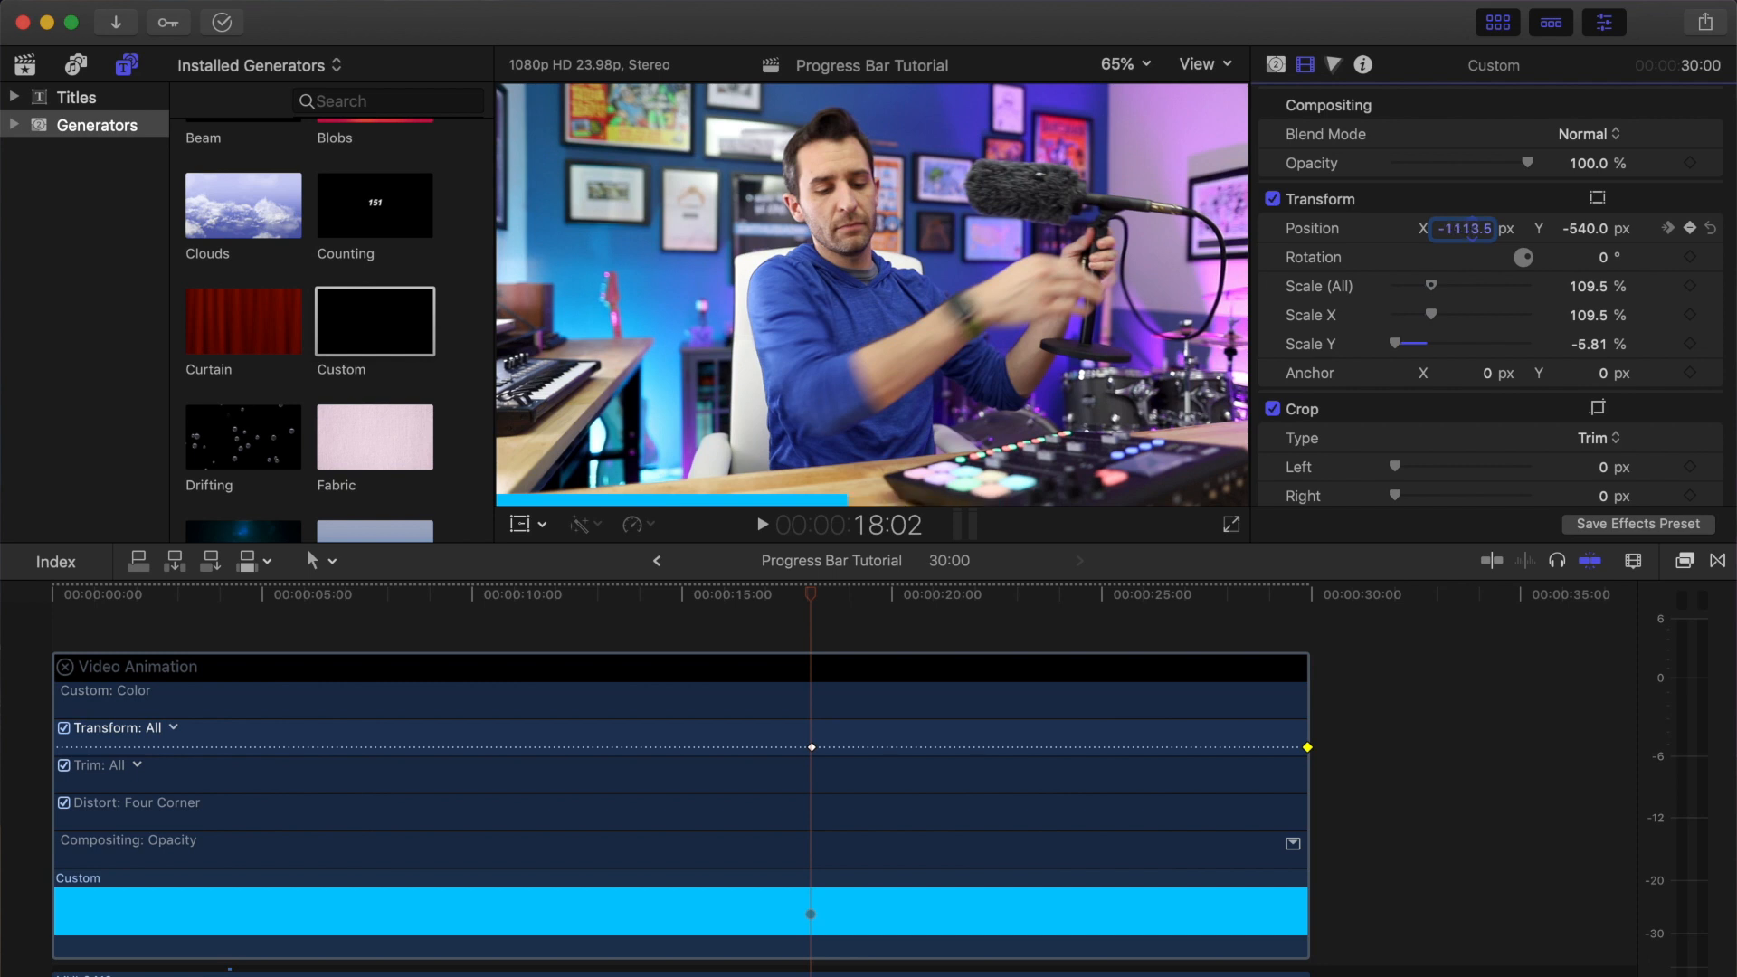
{"action": "type", "text": "-1866.5"}
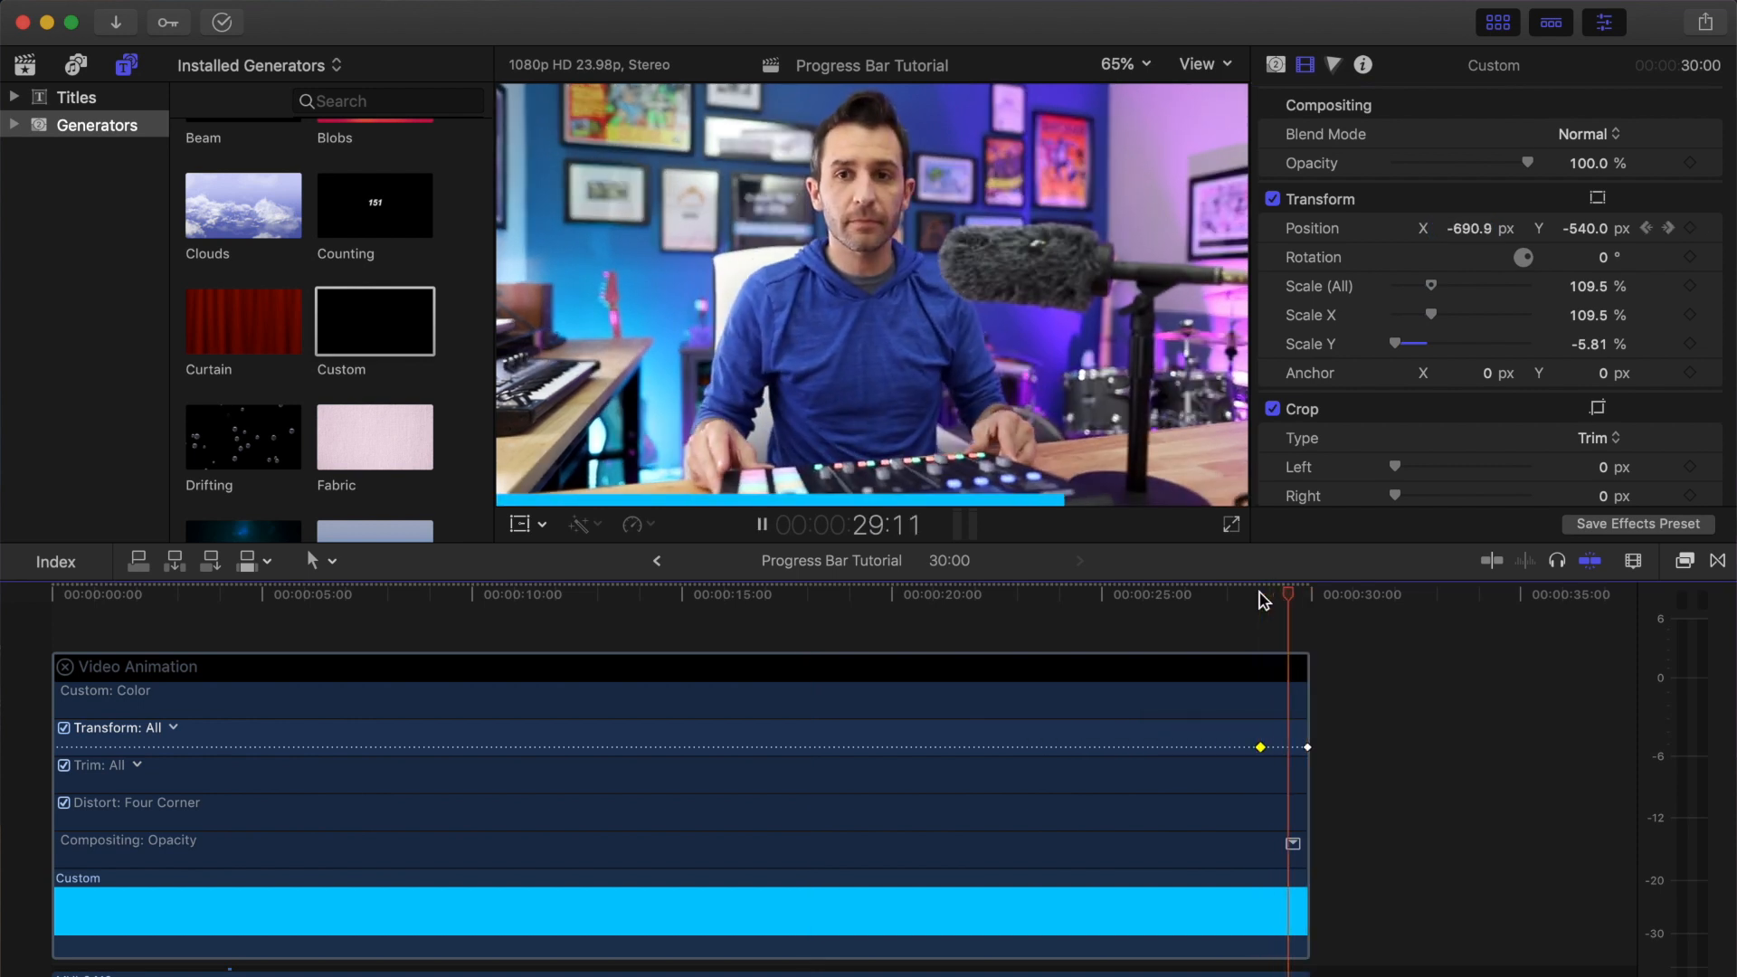
Step: Drag the earlier position keyframe in the Transform lane and scroll the timeline to check the final one
{"action": "left_click_drag", "start_coordinate": [1260, 746], "coordinate": [981, 750]}
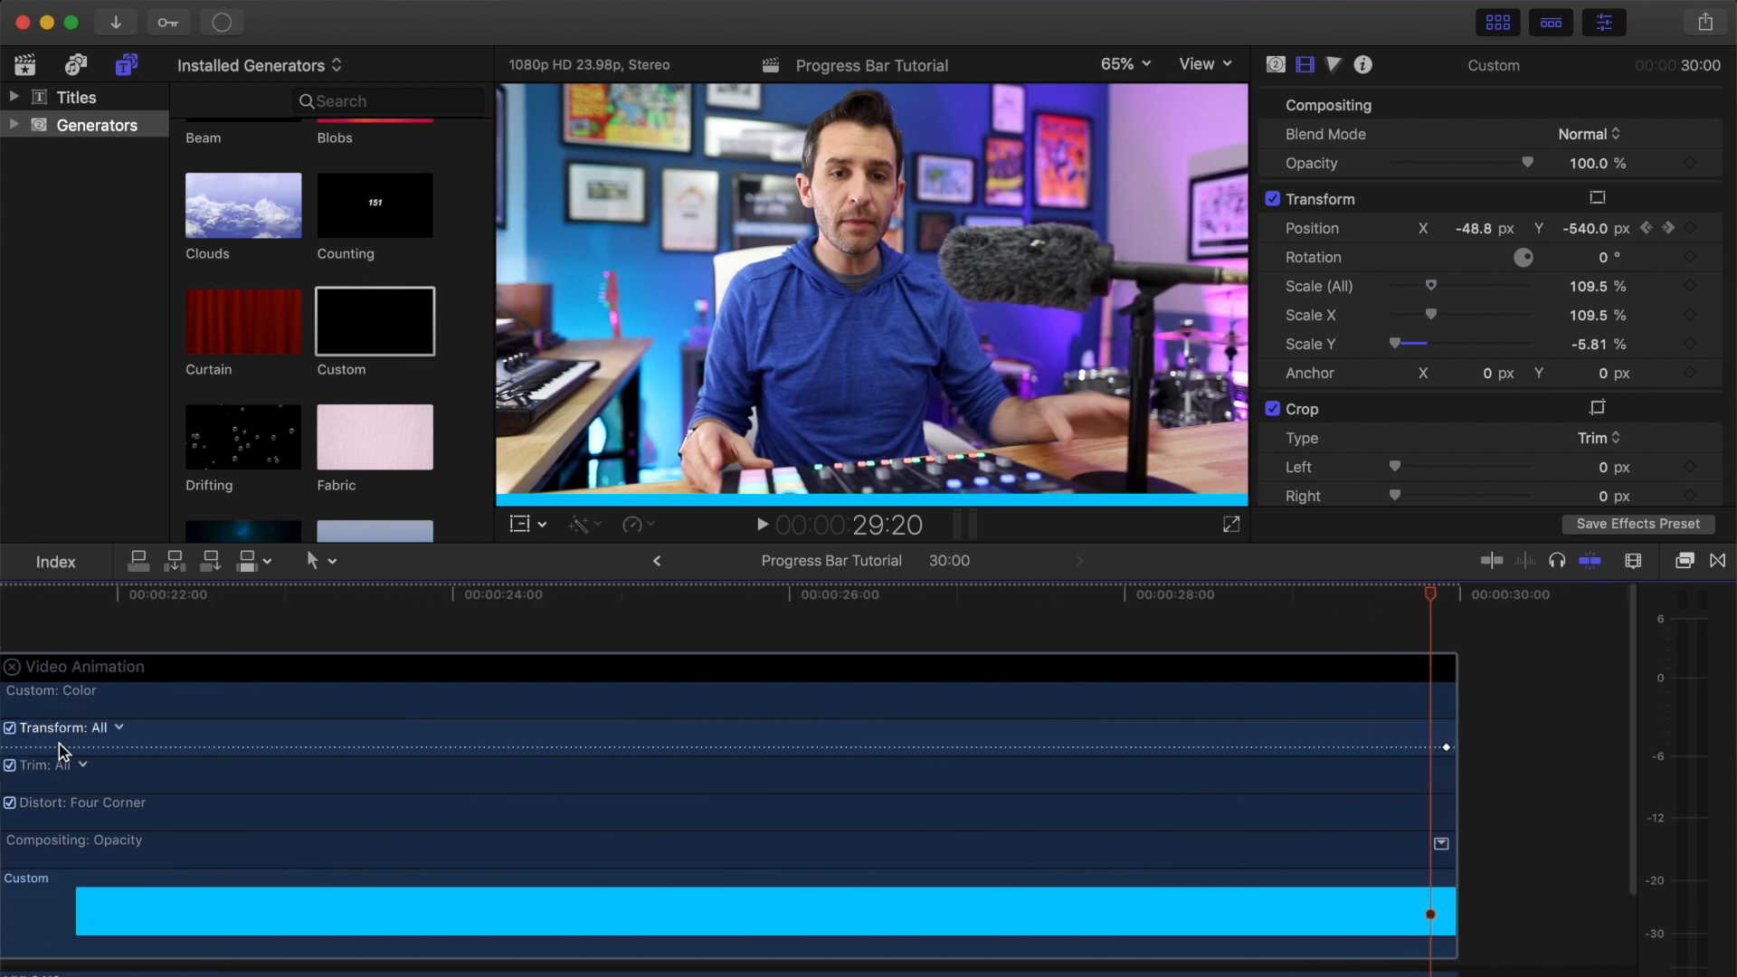
{"action": "scroll", "scroll_direction": "left", "scroll_amount": 3}
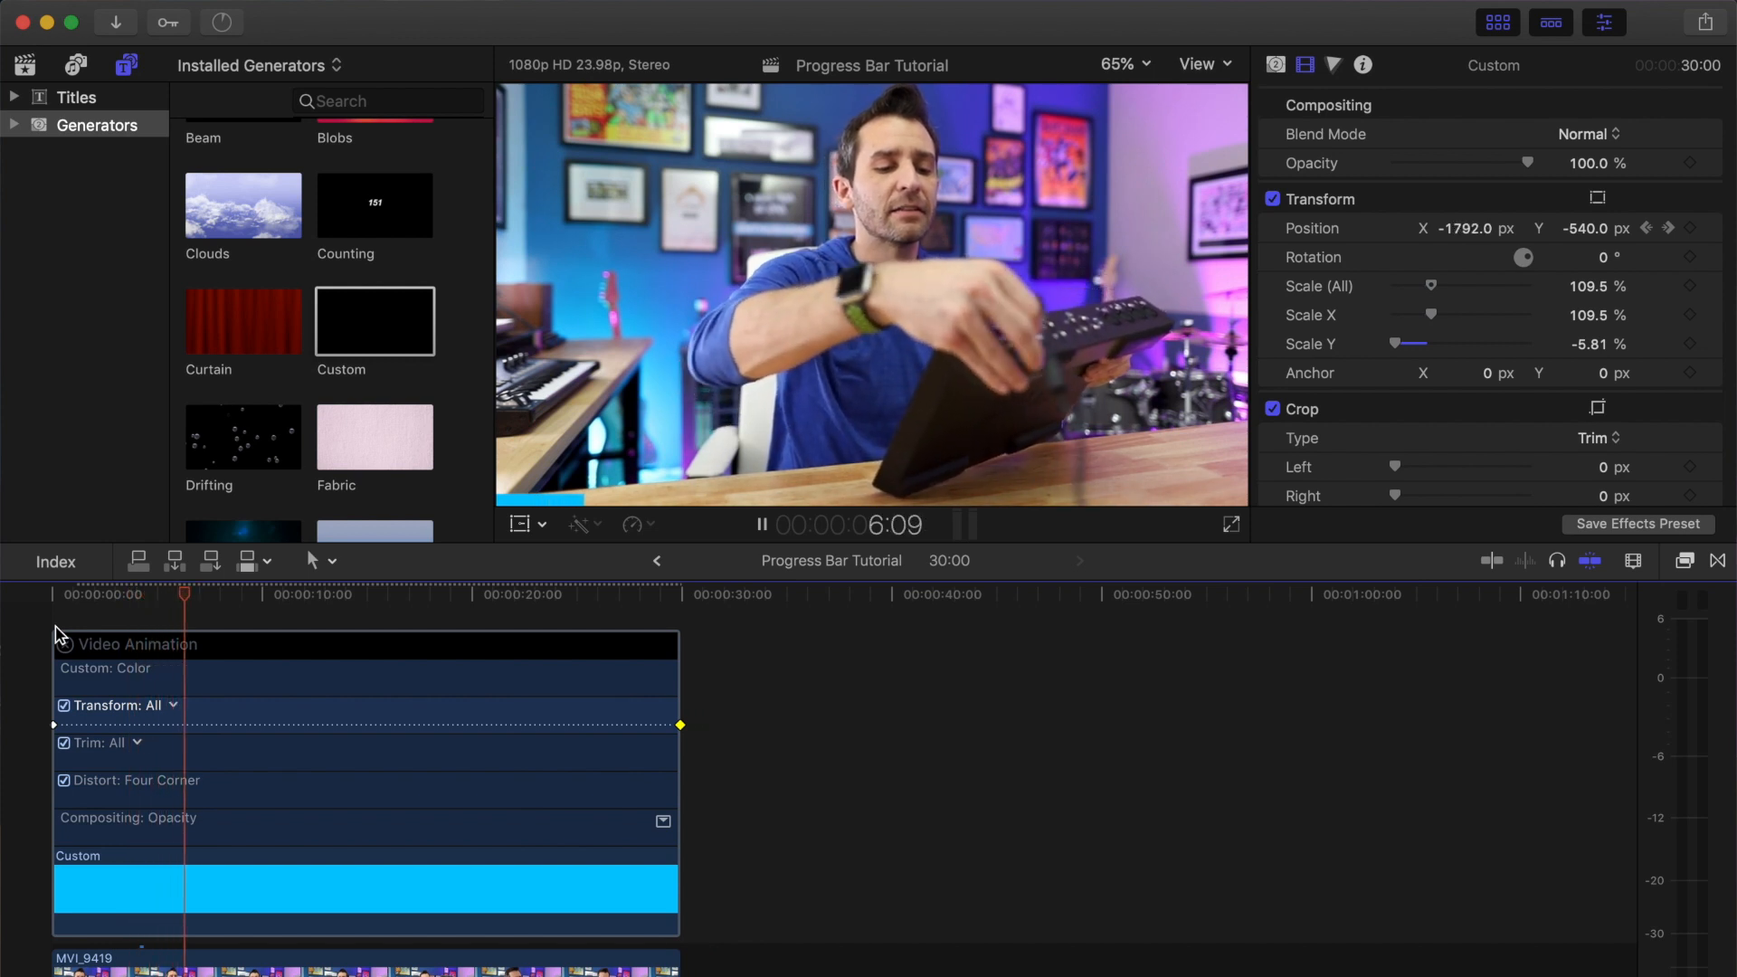
{"action": "left_click", "coordinate": [584, 596]}
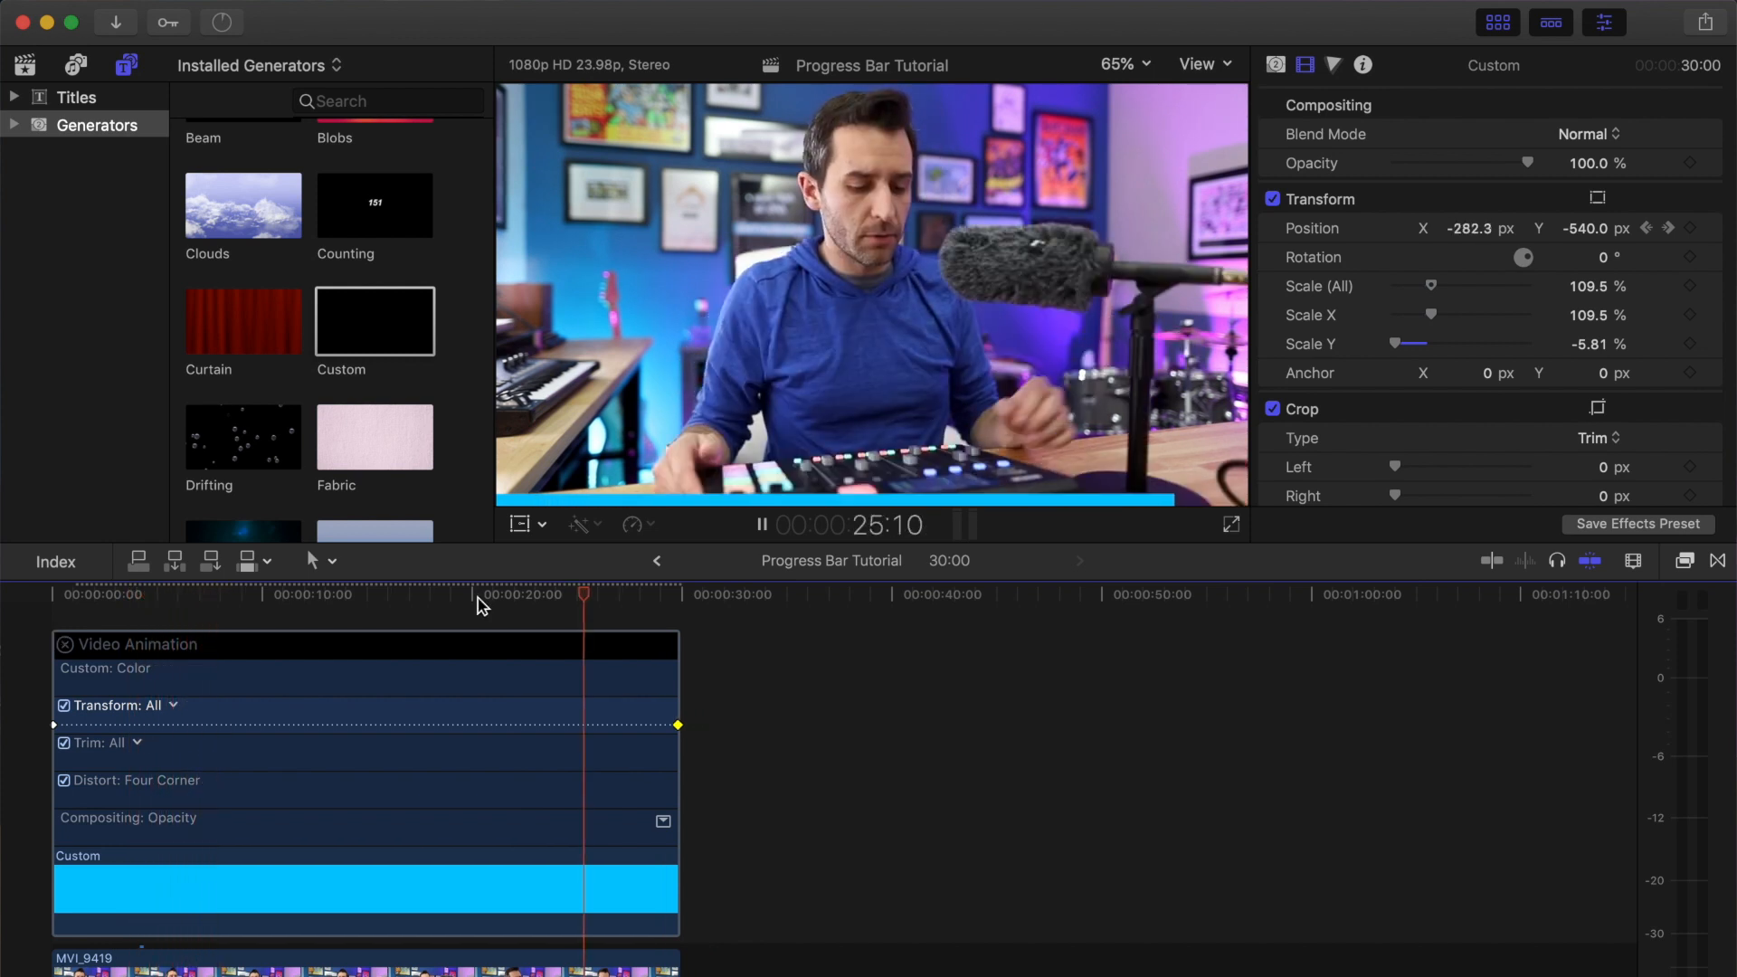